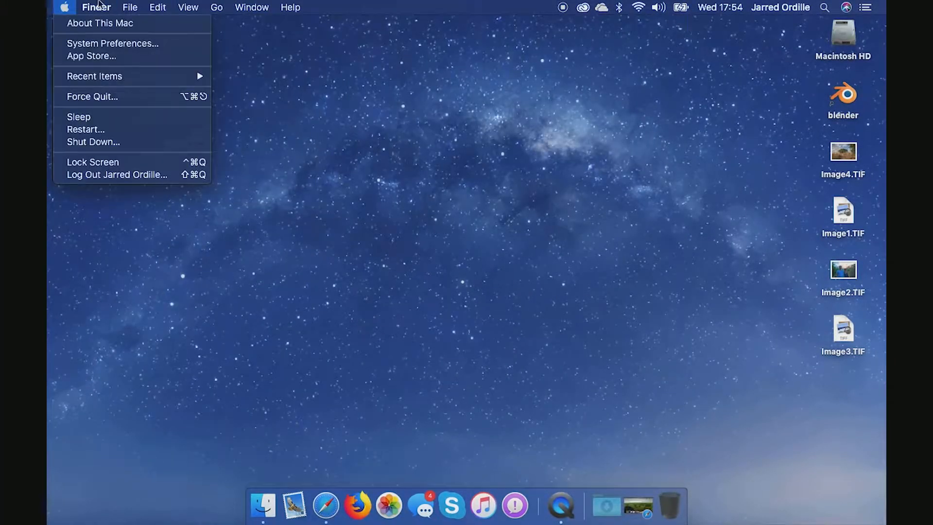
- Dismiss the open menu, then from the desktop's shortcut menu choose Change Desktop Background…
left_click(394, 273)
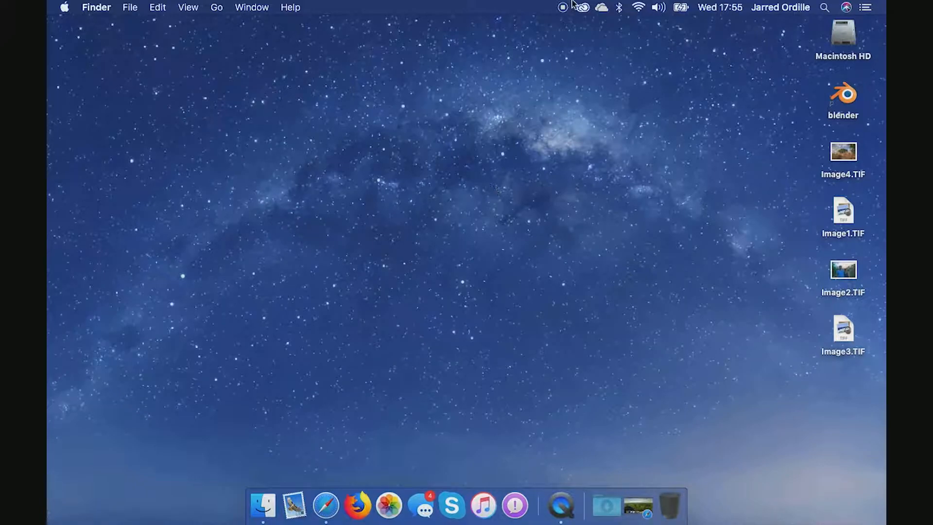
left_click(582, 7)
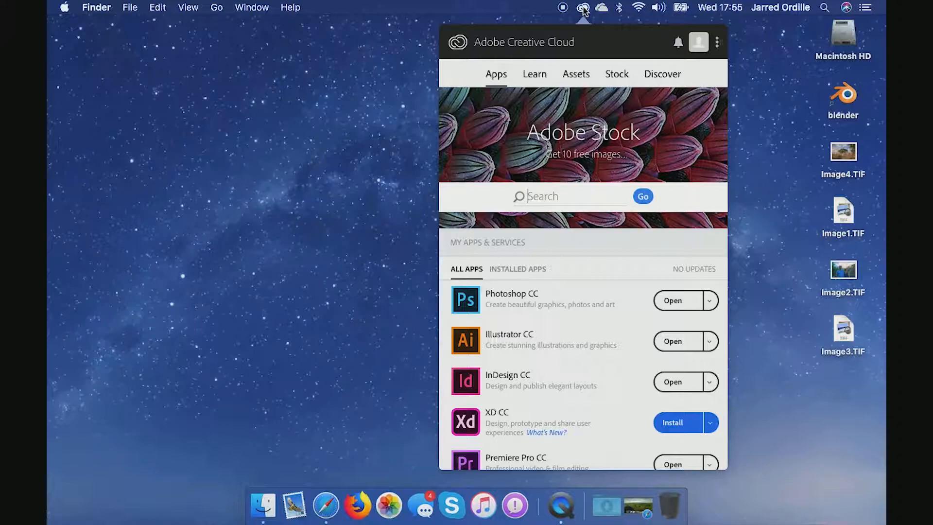
mouse_move(316, 140)
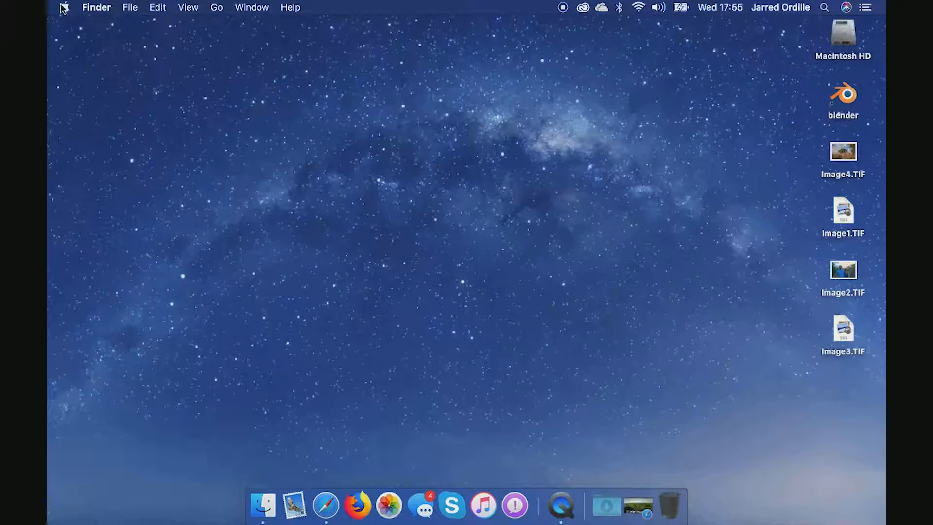
left_click(63, 8)
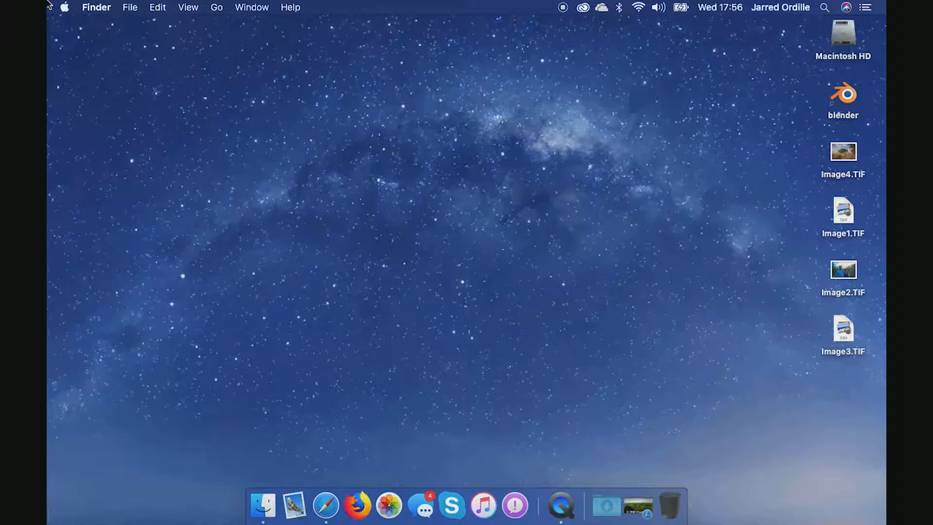
mouse_move(262, 121)
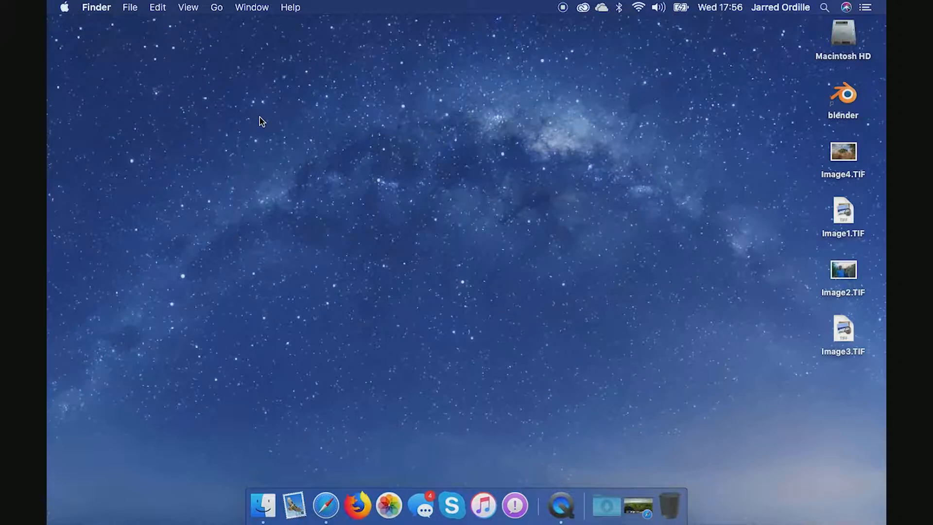
right_click(260, 121)
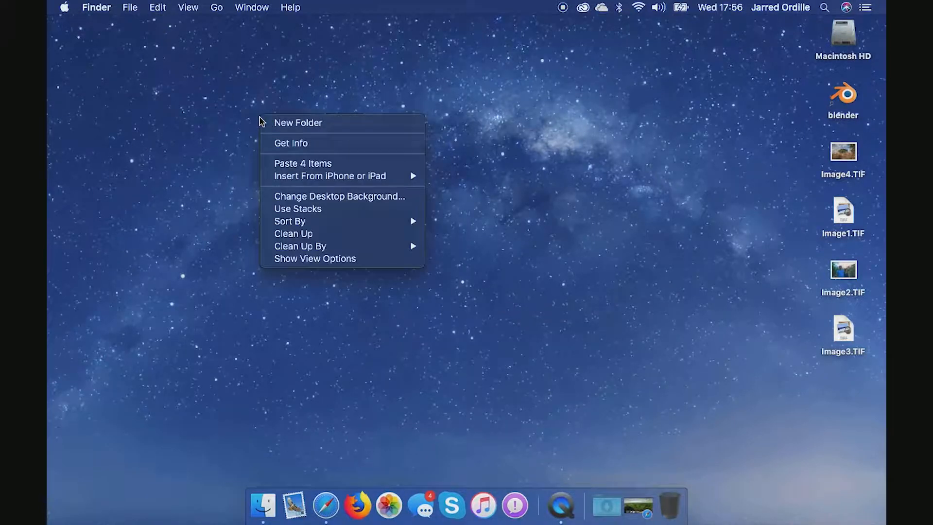
left_click(316, 195)
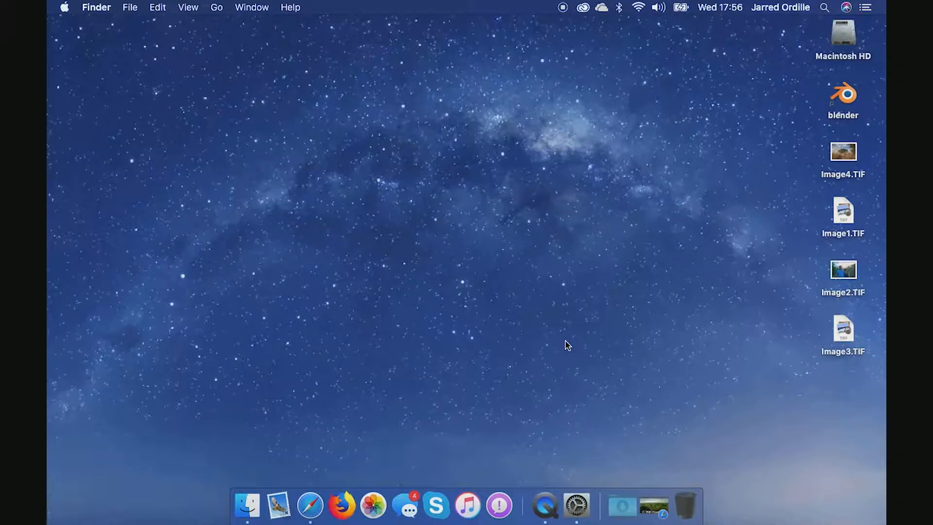
- Try Mojave Night, settle on Mojave (Dynamic) as the wallpaper, and close Desktop & Screen Saver
left_click(575, 506)
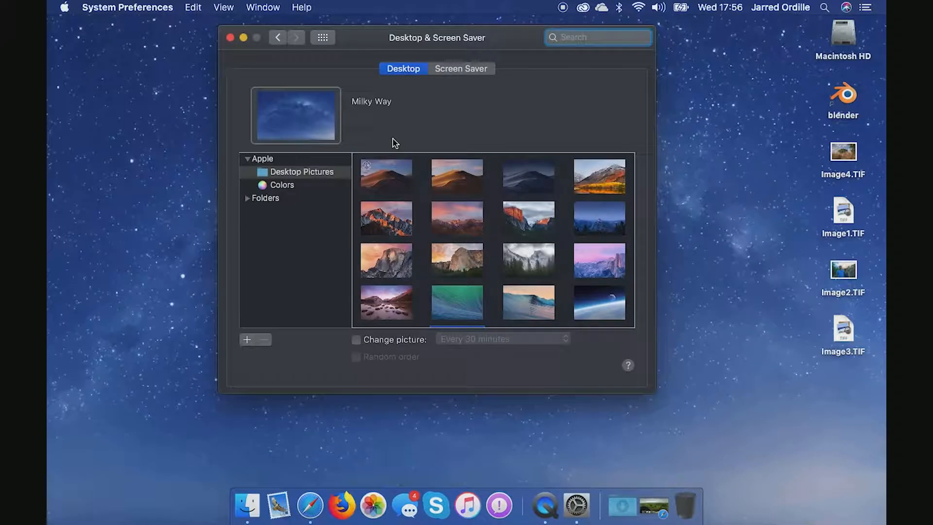
mouse_move(509, 167)
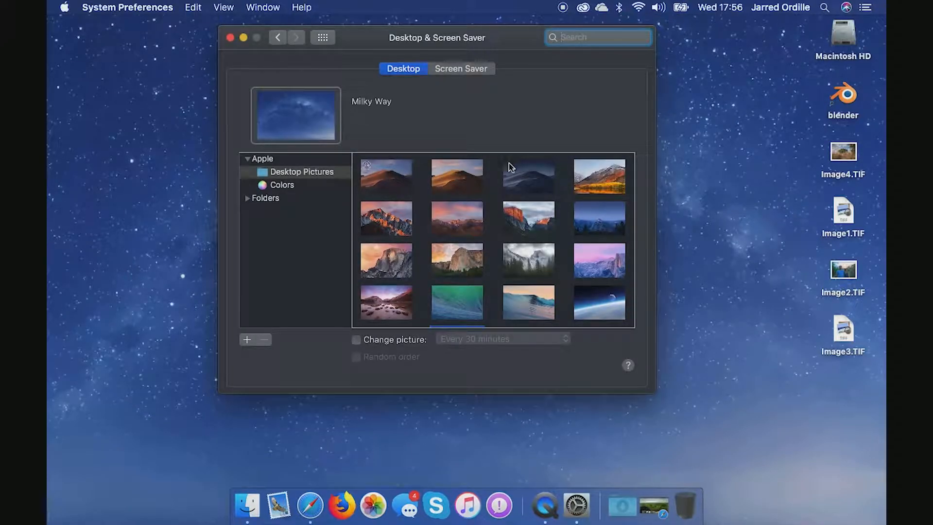
left_click(527, 176)
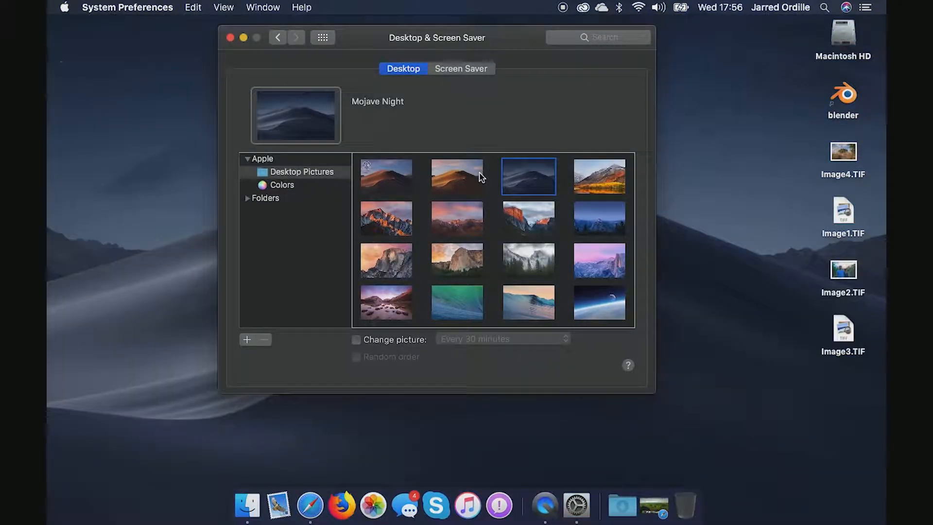
left_click(385, 175)
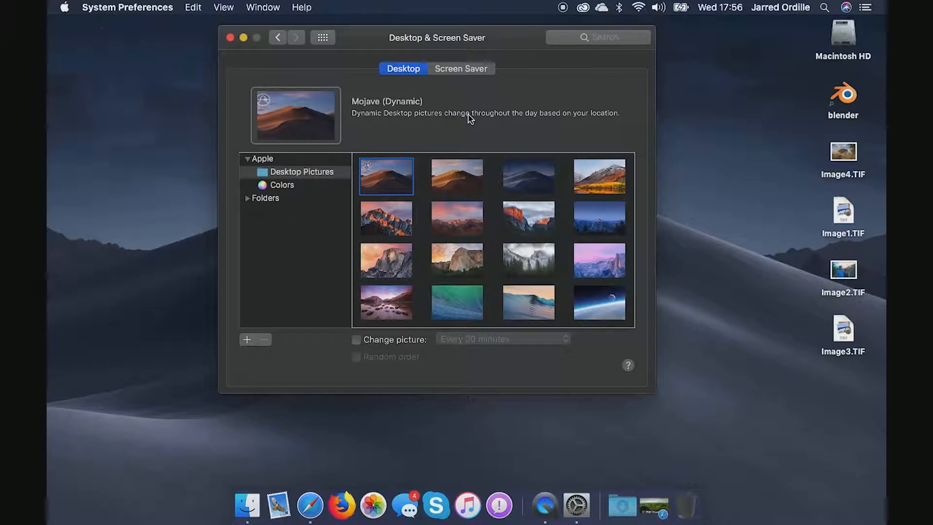
mouse_move(423, 123)
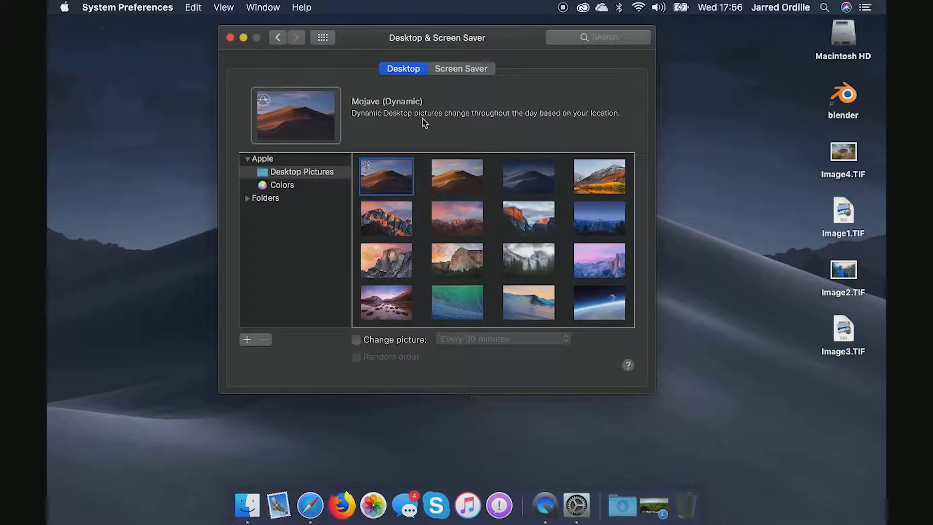
mouse_move(391, 252)
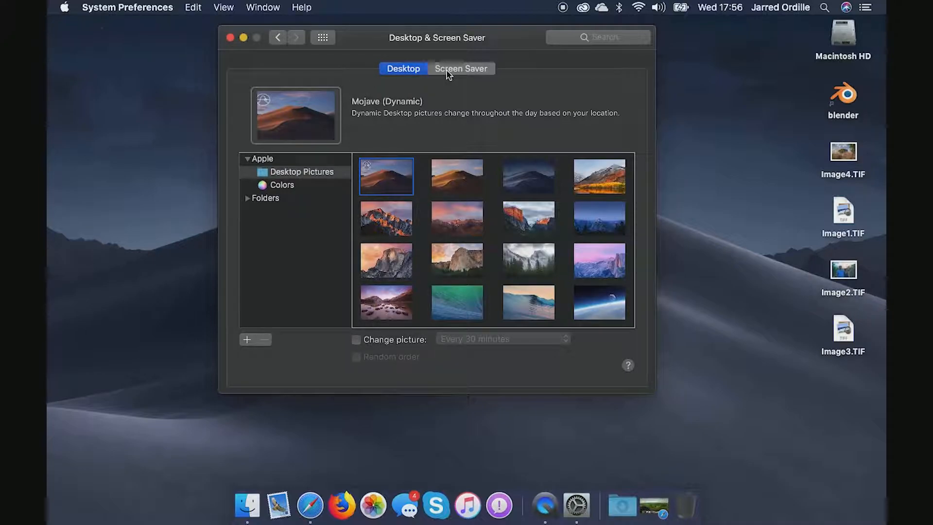
mouse_move(235, 52)
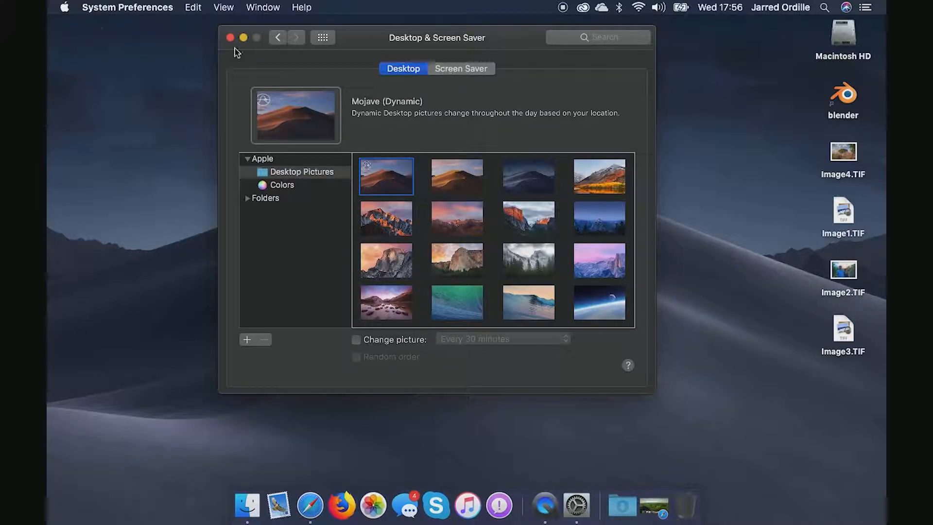
left_click(229, 36)
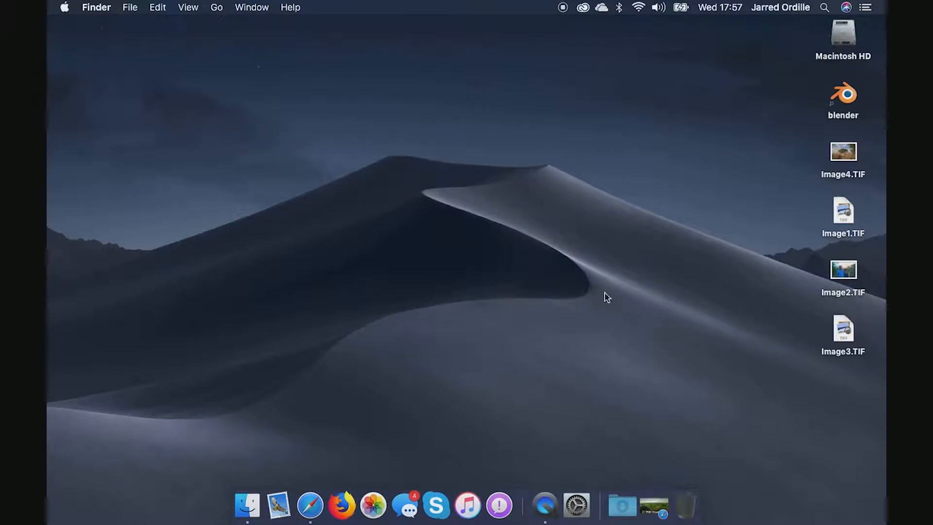
mouse_move(618, 464)
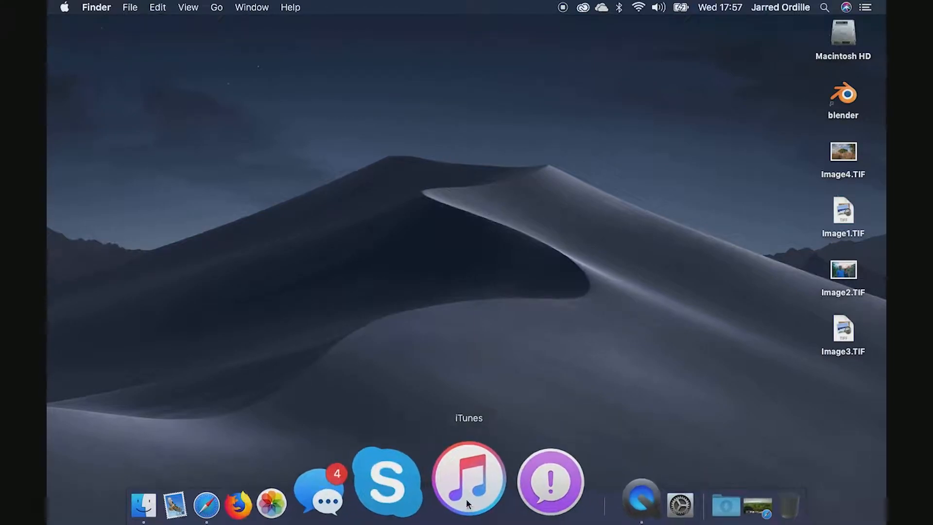
mouse_move(280, 476)
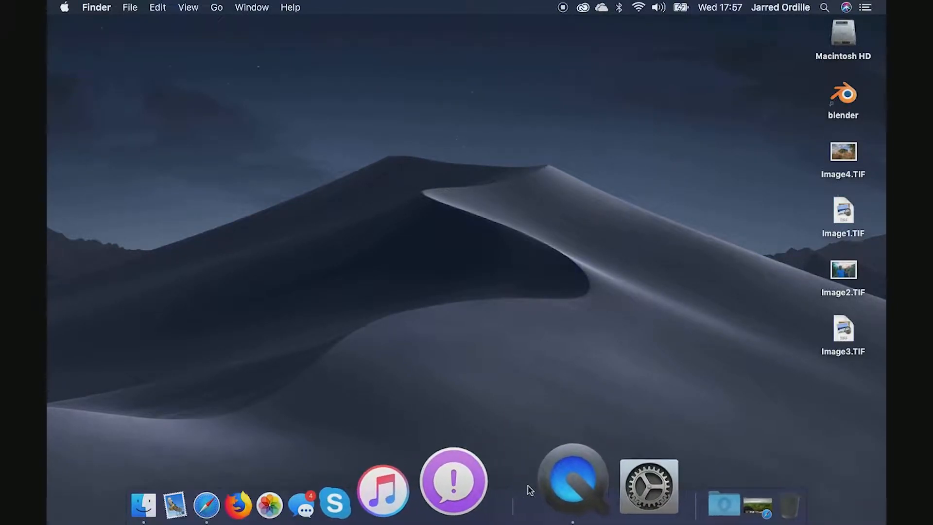
mouse_move(547, 479)
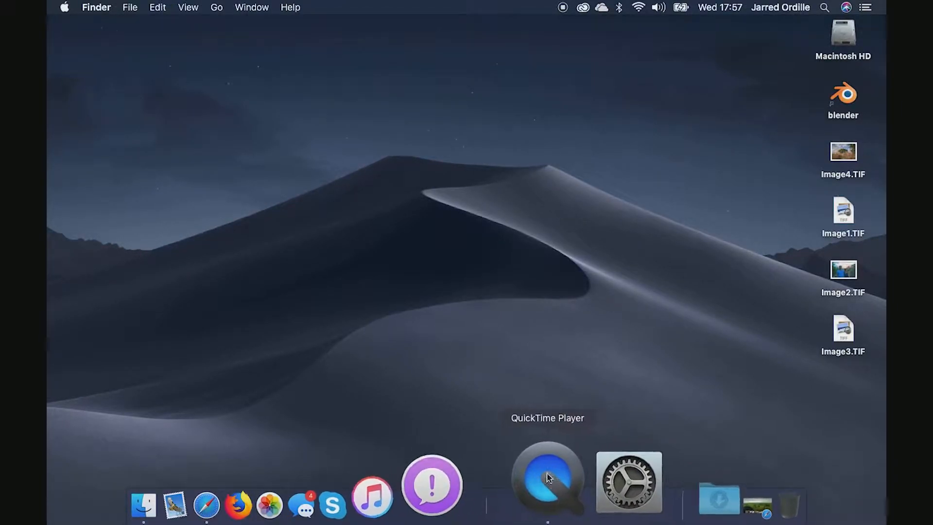
right_click(628, 479)
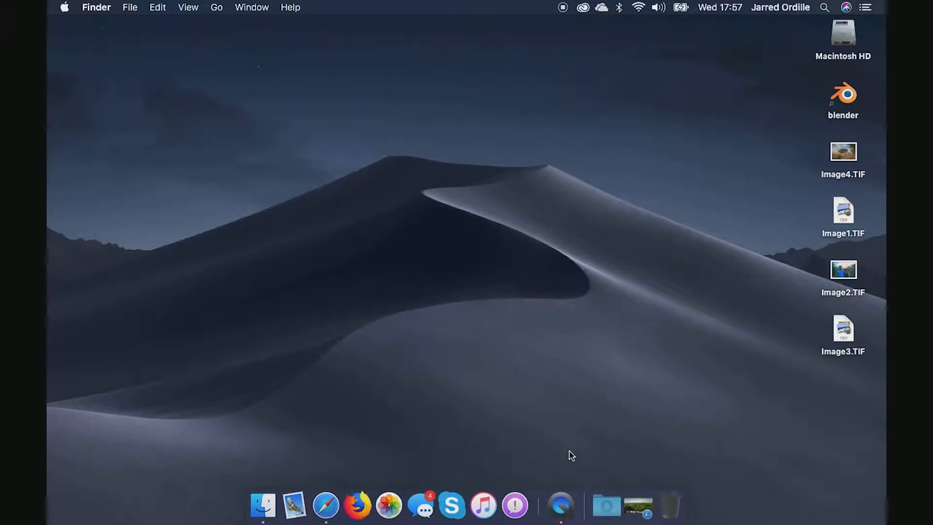
mouse_move(559, 482)
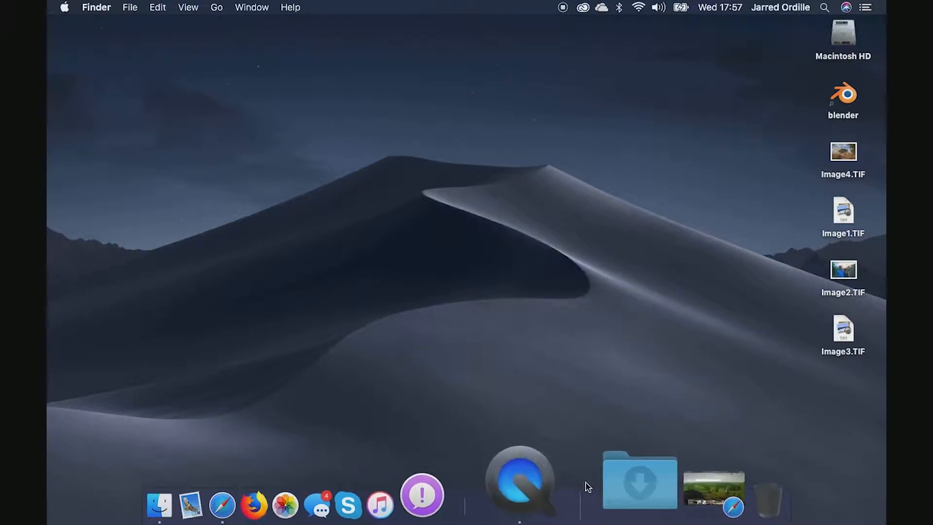
right_click(586, 486)
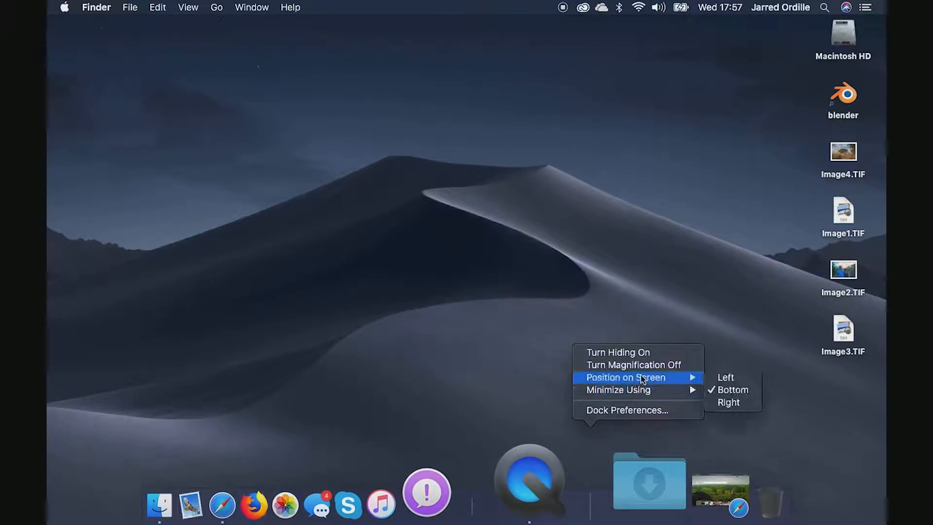
mouse_move(528, 403)
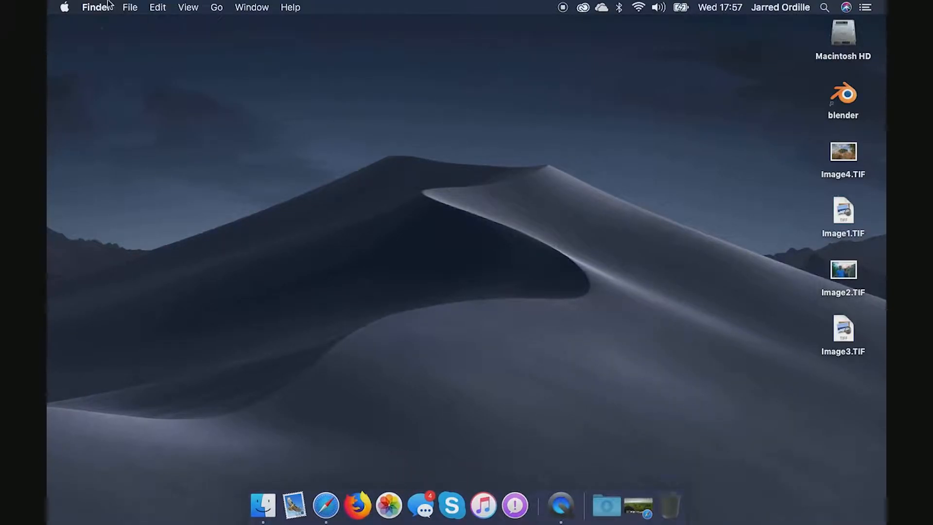
left_click(64, 8)
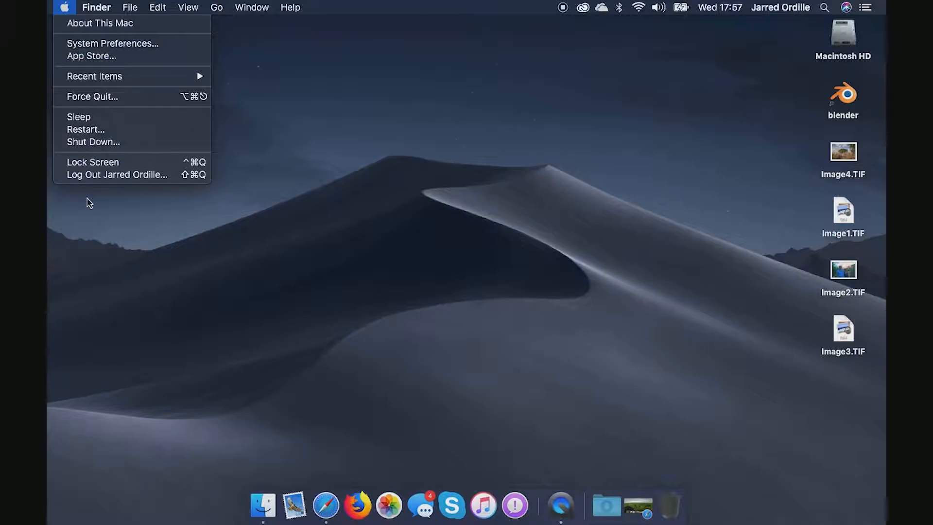
mouse_move(125, 306)
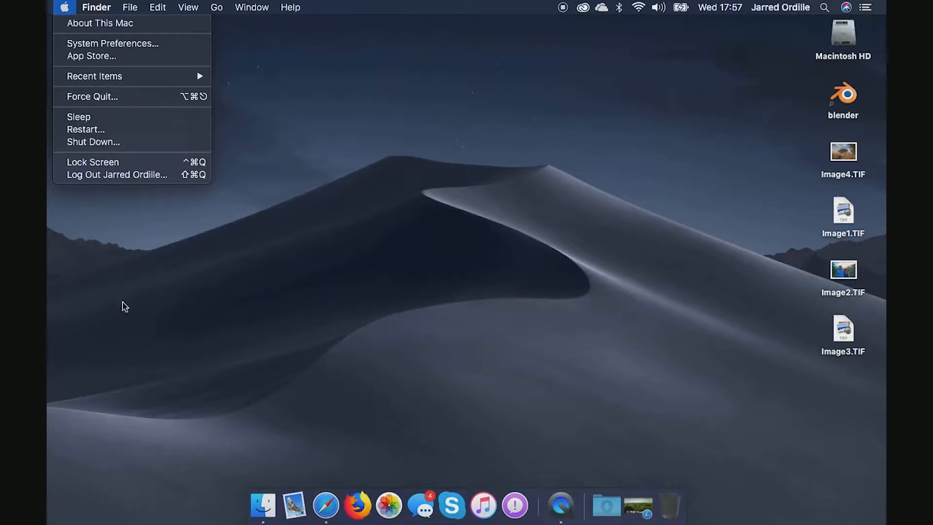
left_click(266, 257)
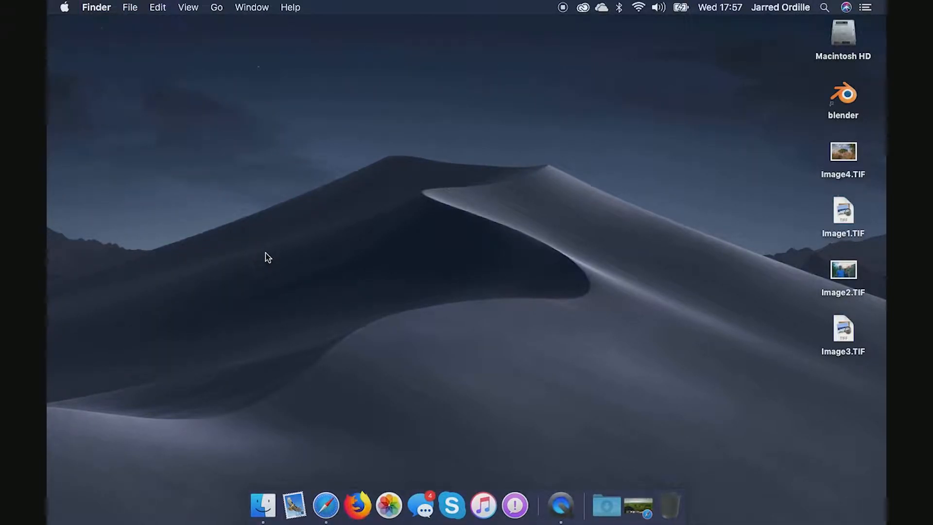
mouse_move(509, 275)
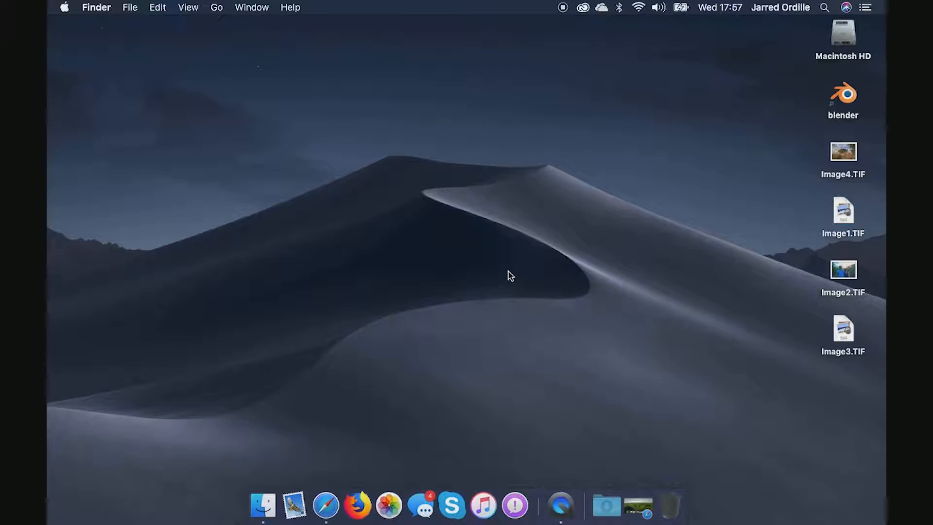
mouse_move(672, 243)
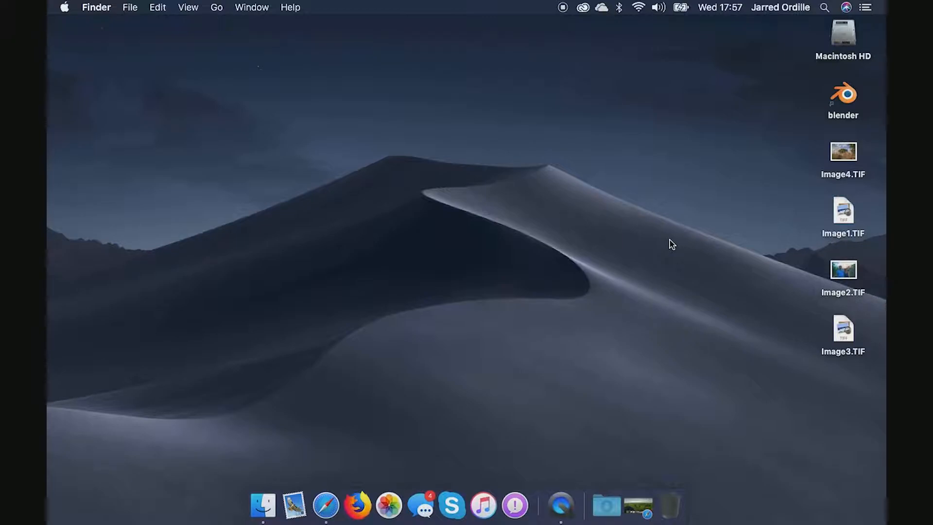
mouse_move(827, 135)
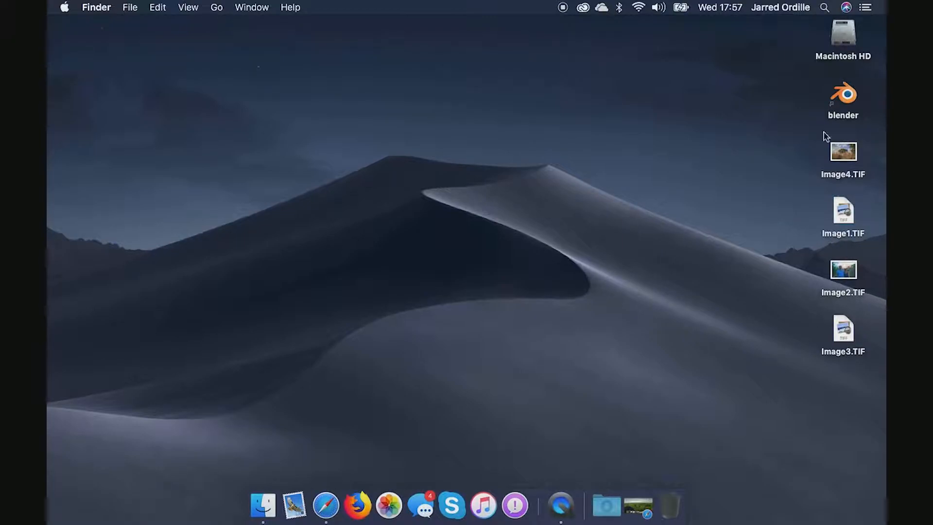
mouse_move(657, 297)
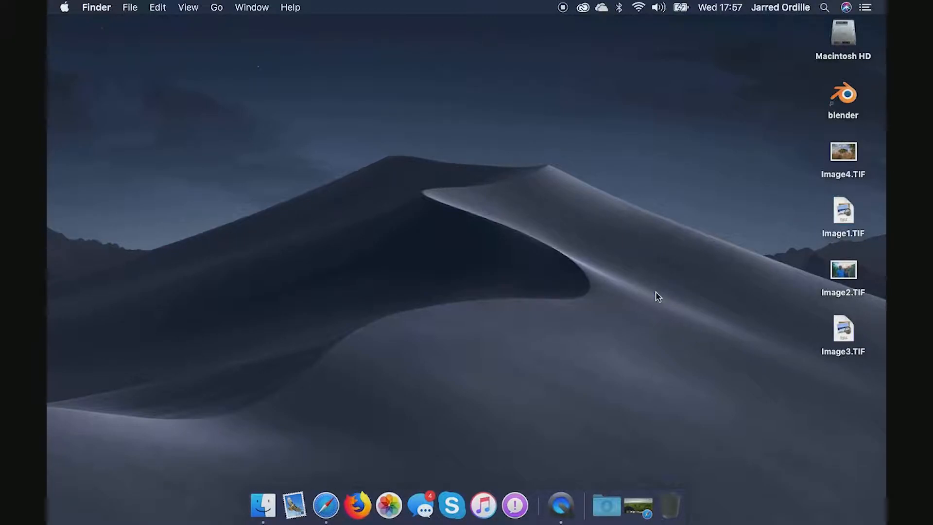
mouse_move(584, 260)
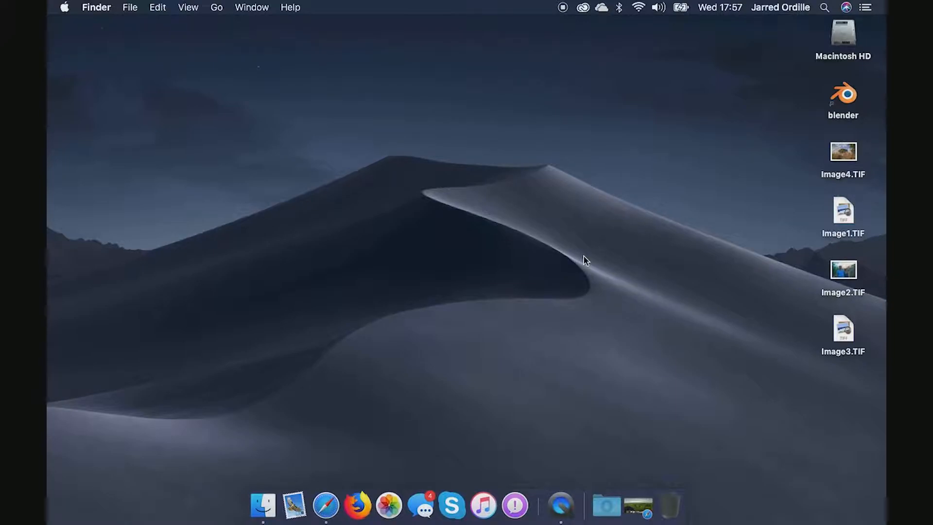
right_click(584, 260)
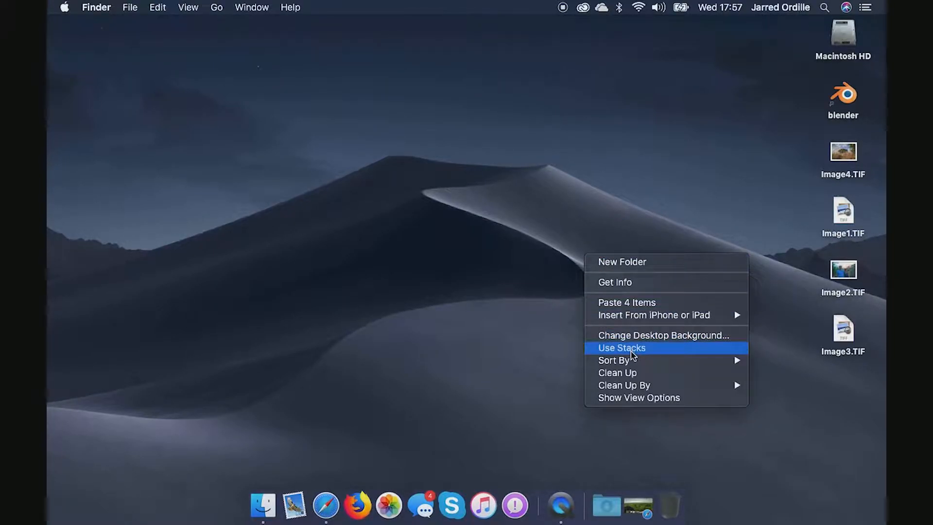
left_click(251, 7)
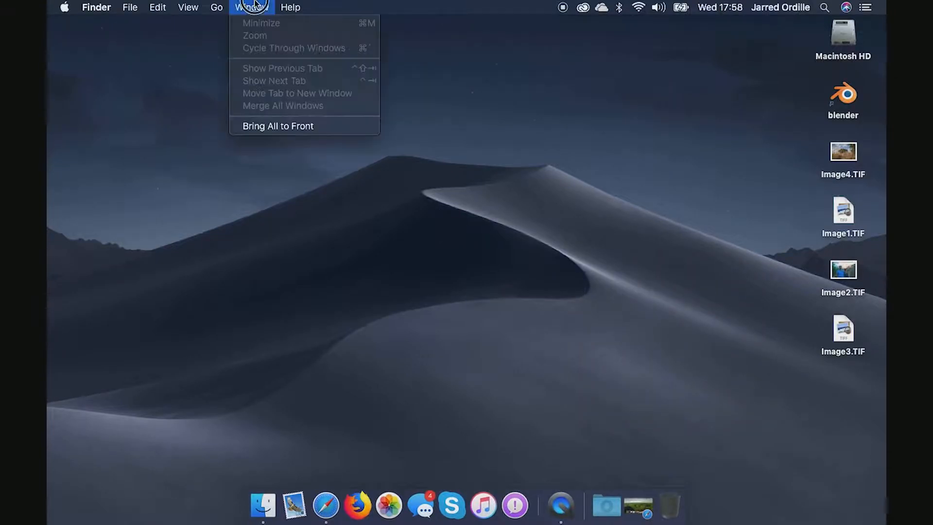
left_click(188, 7)
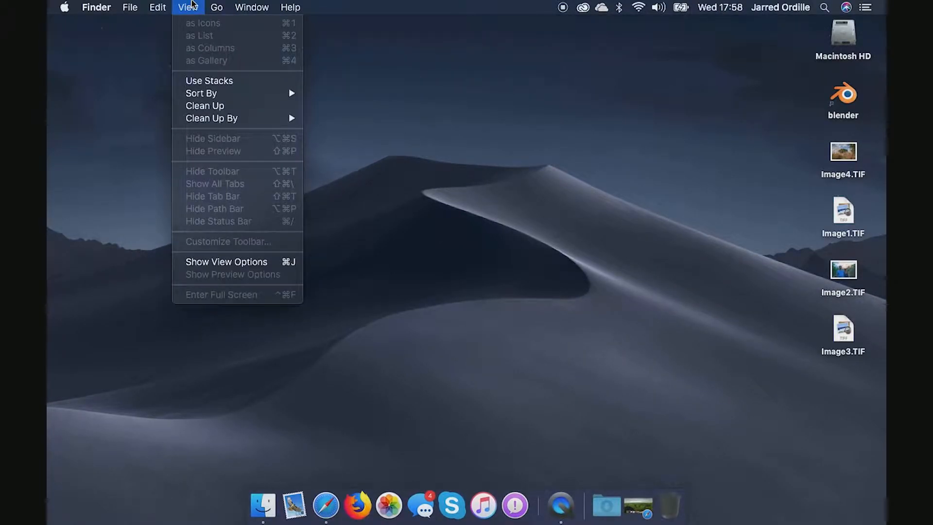
mouse_move(209, 81)
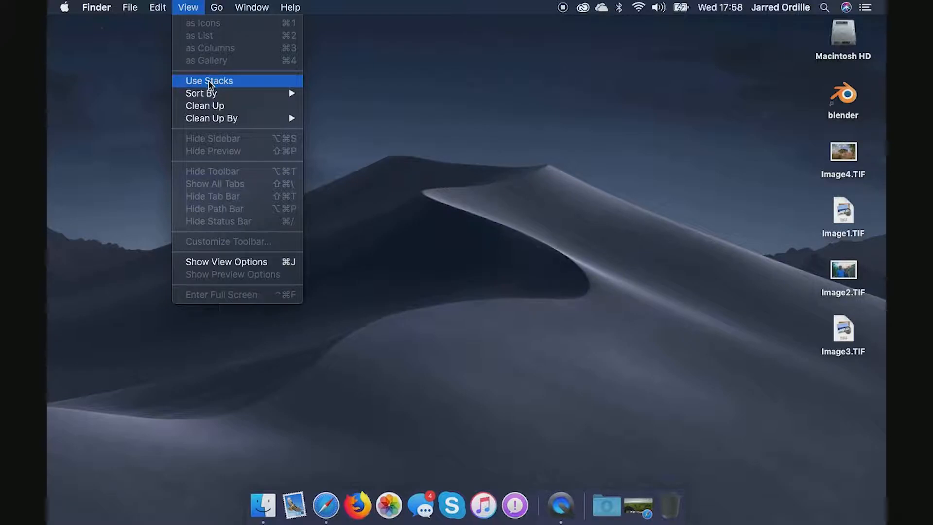
left_click(209, 80)
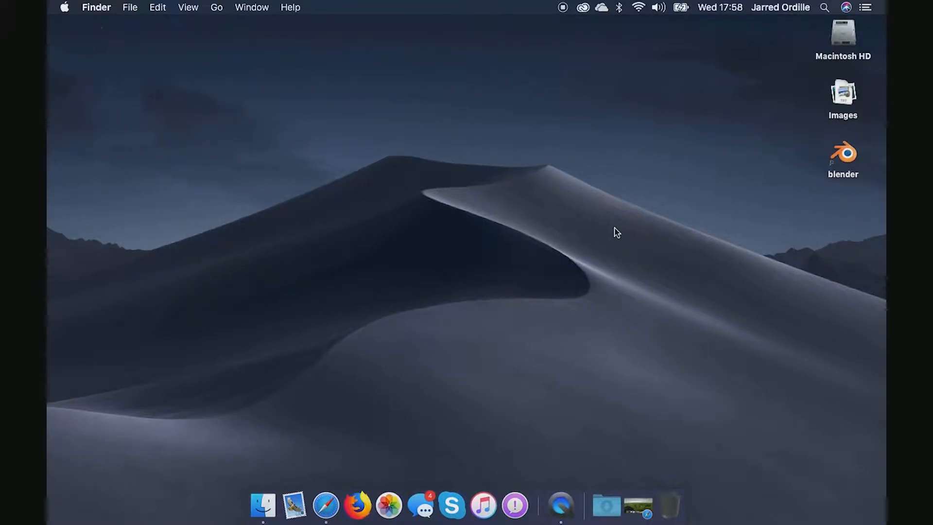
mouse_move(833, 100)
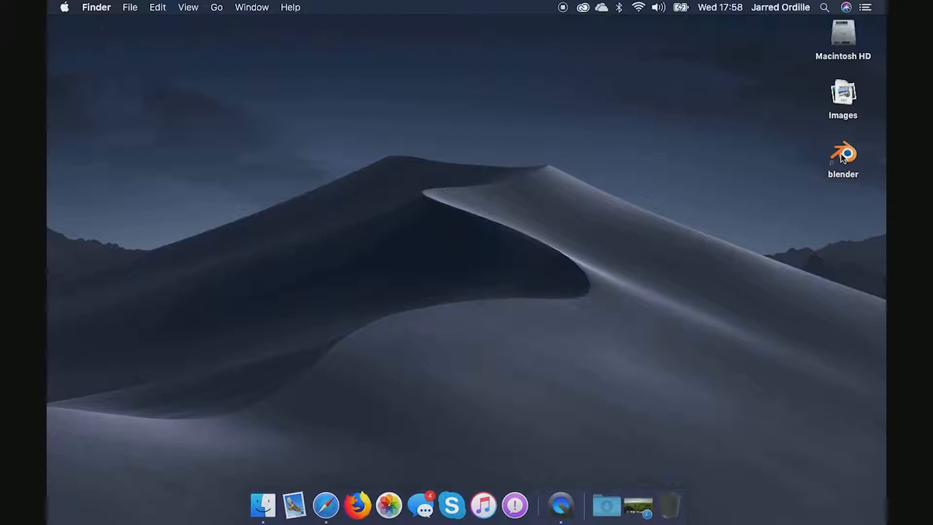
mouse_move(846, 40)
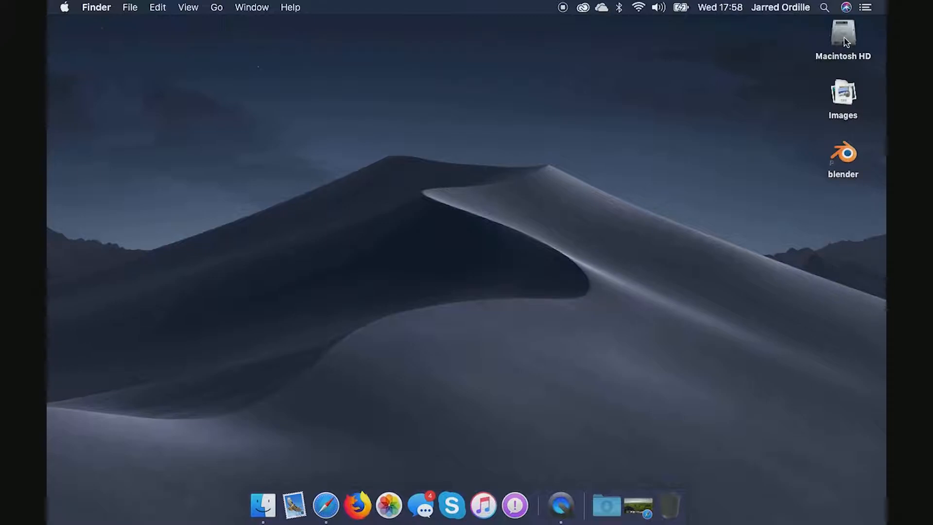
mouse_move(435, 123)
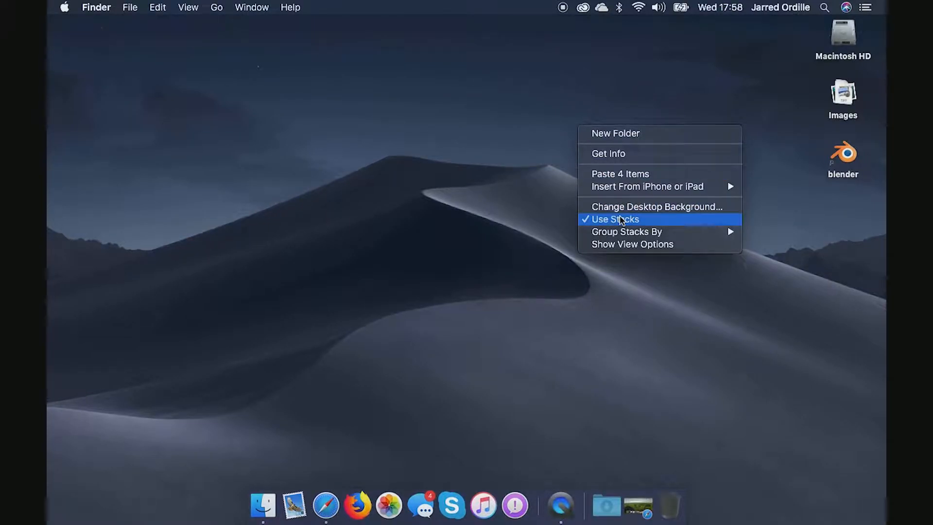
left_click(615, 219)
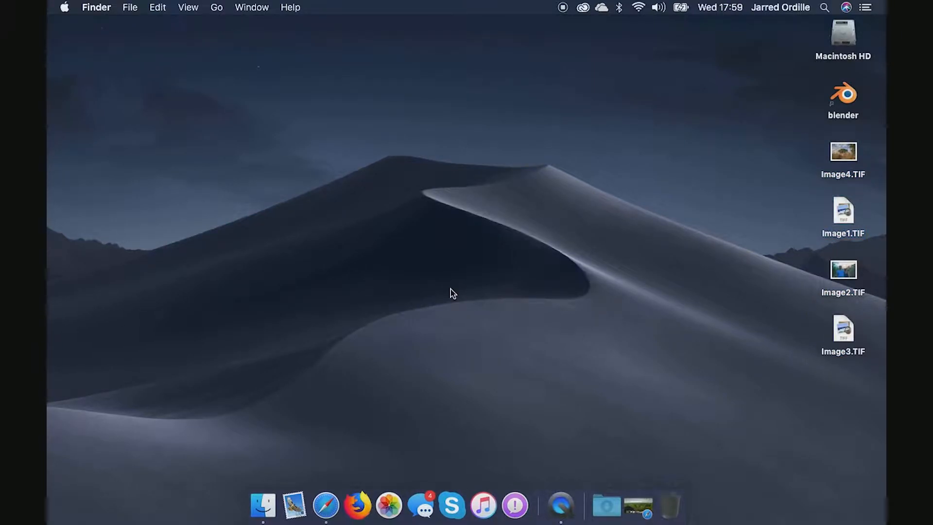
- Launch the App Store from the Apple menu and bring it up full-screen
left_click(65, 8)
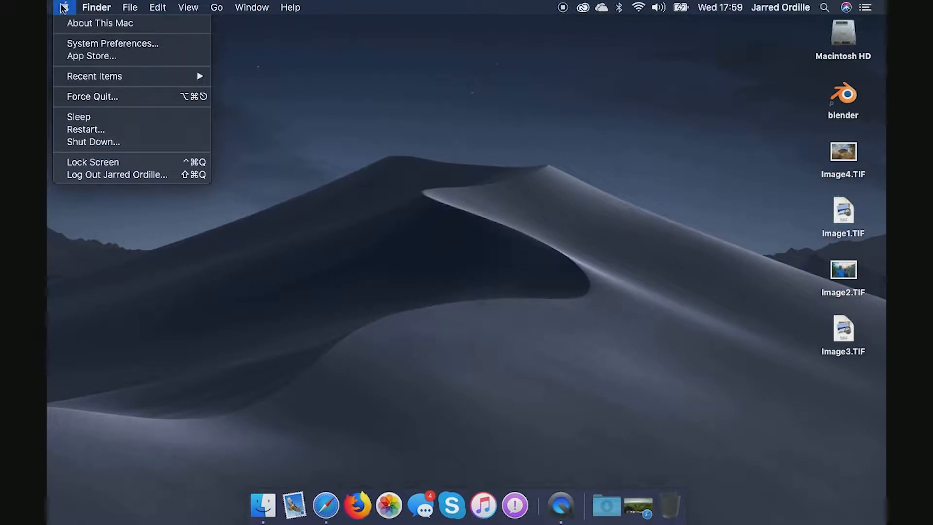
left_click(403, 140)
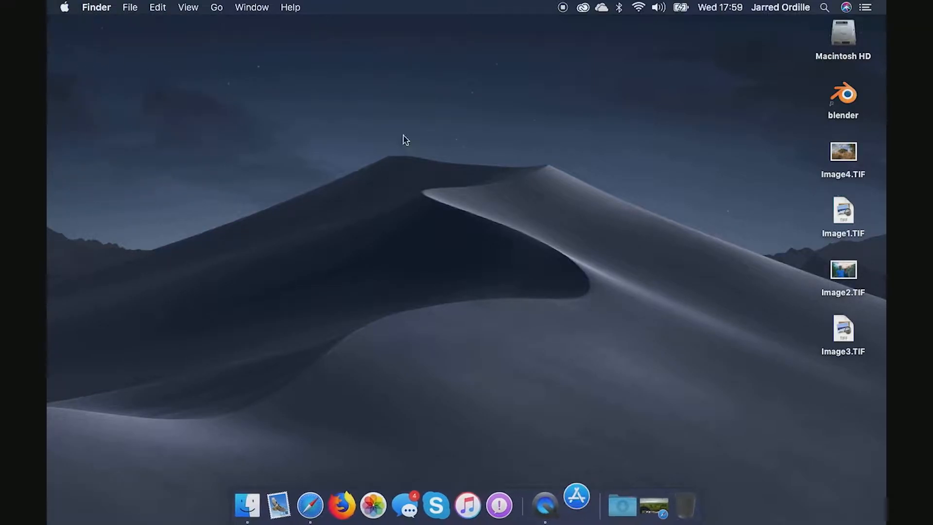
left_click(575, 505)
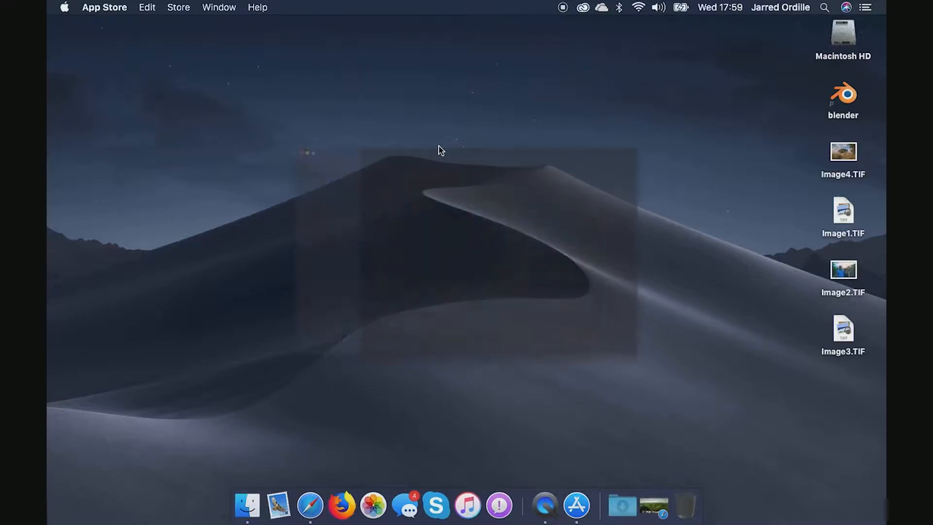
left_click(575, 506)
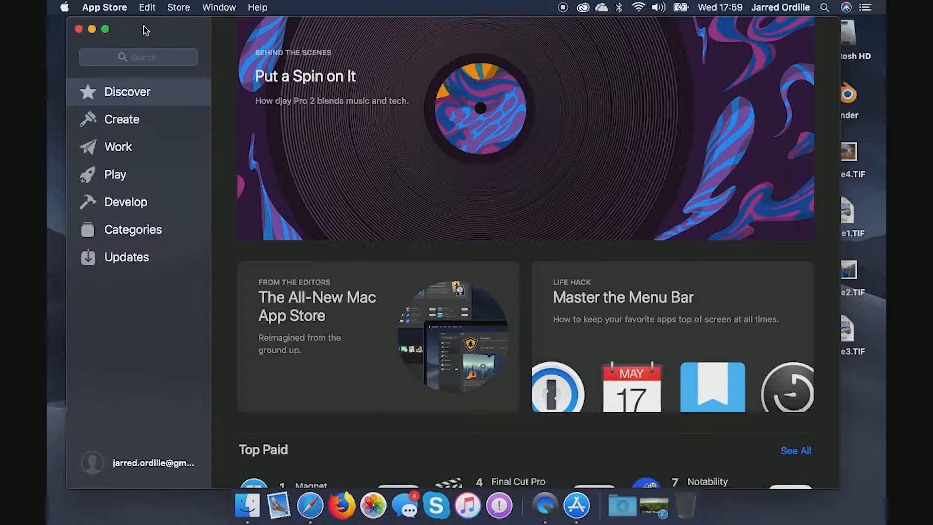
mouse_move(114, 40)
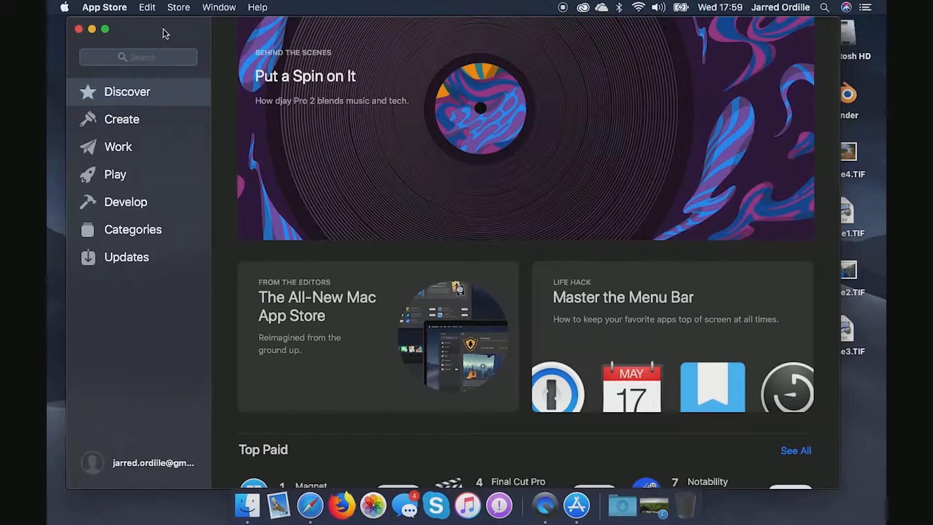
mouse_move(654, 493)
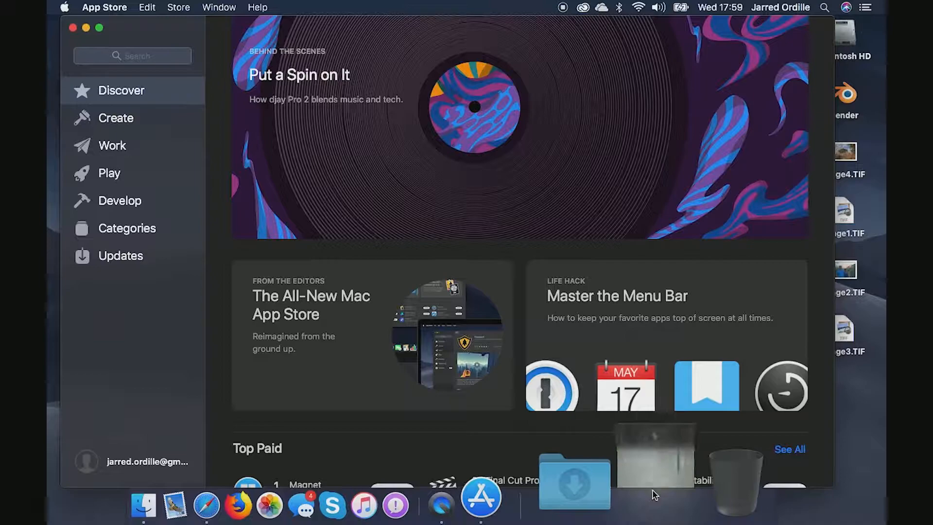
- Briefly restore and re-minimize Safari from the Dock, then glance down the Discover page to Top Paid
left_click(206, 505)
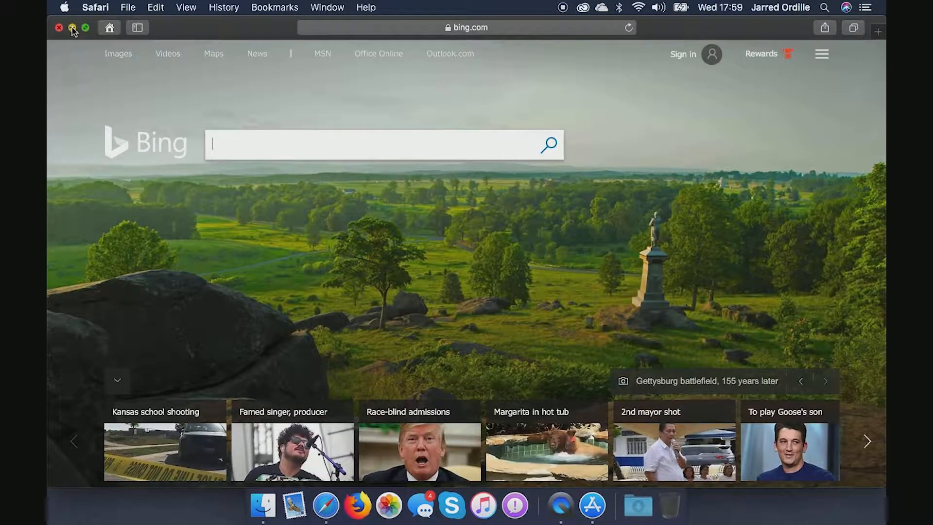
left_click(575, 505)
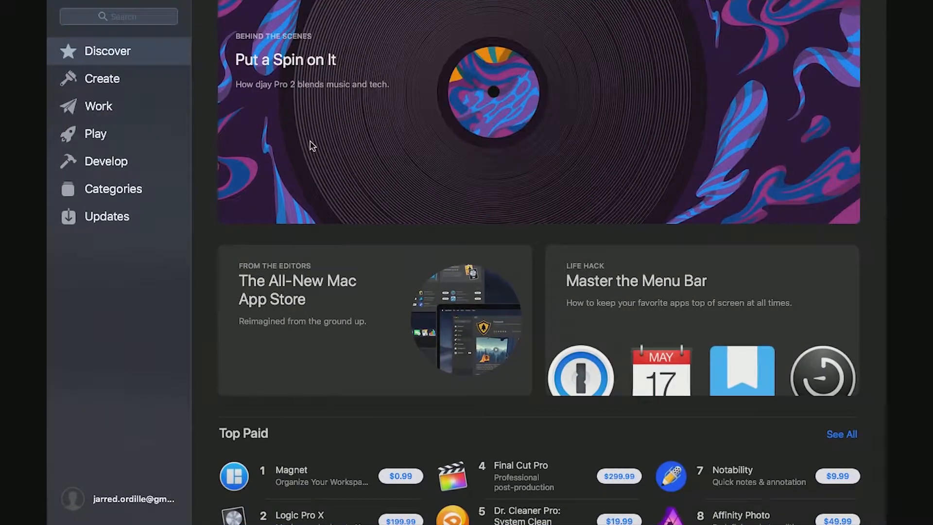
scroll("down", 3)
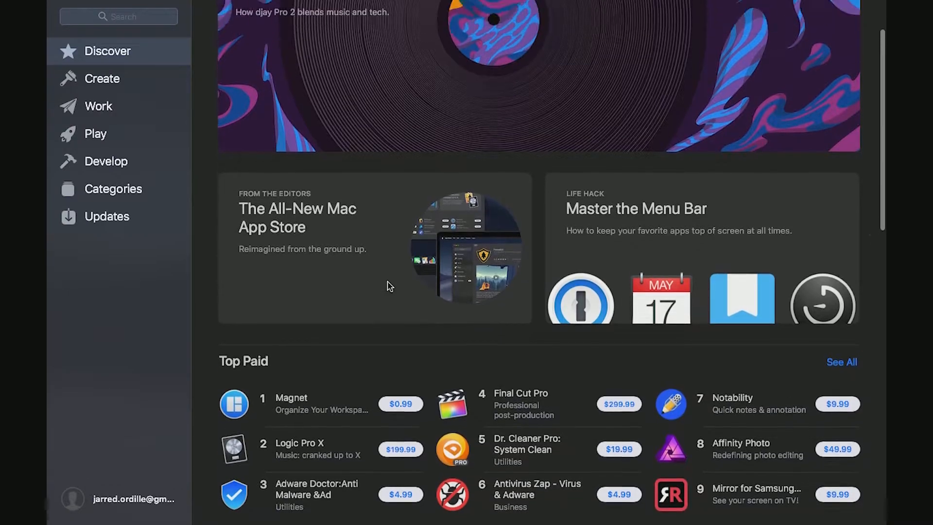
scroll("up", 3)
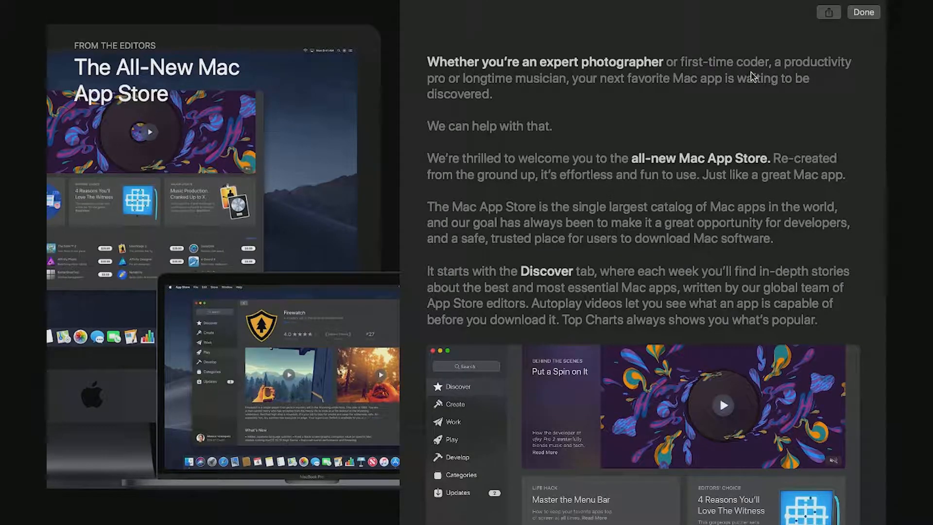
mouse_move(542, 112)
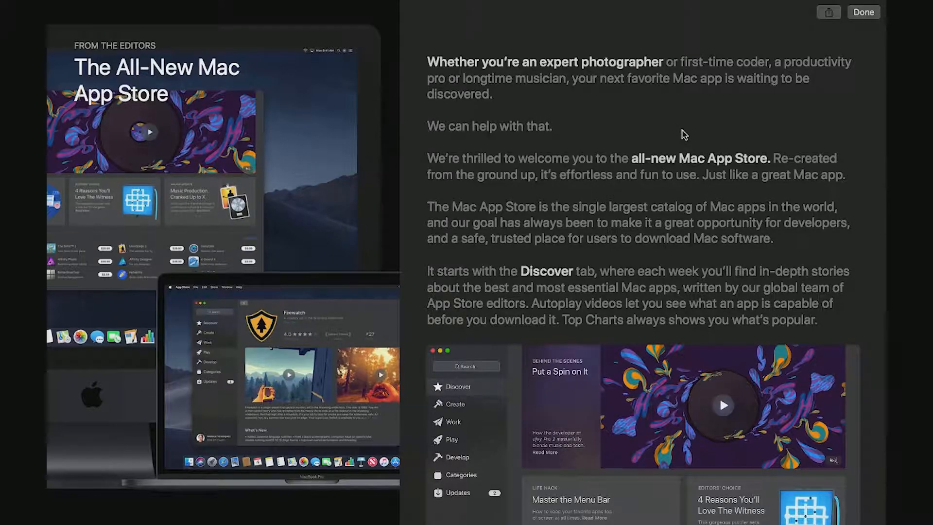
- Scroll 'The All-New Mac App Store' story to its end and close it with Done
scroll("down", 3)
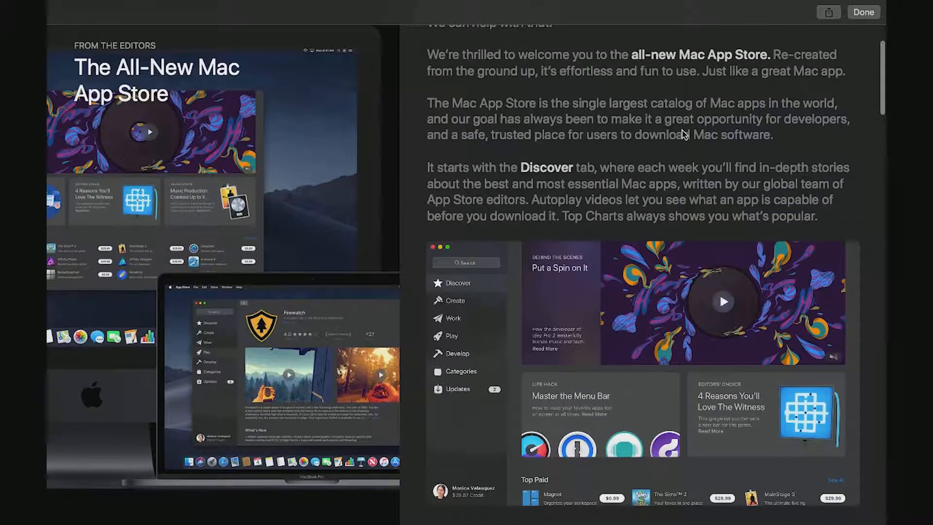
scroll("down", 3)
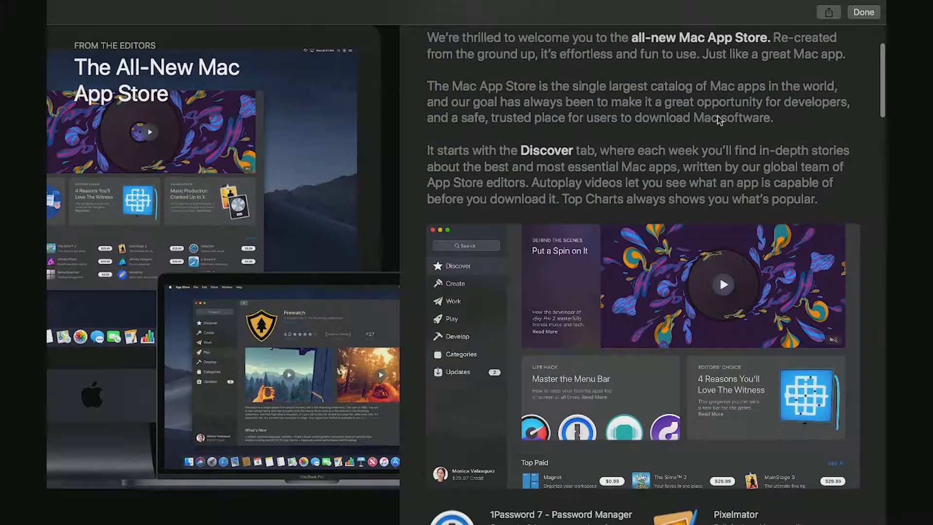
scroll("down", 3)
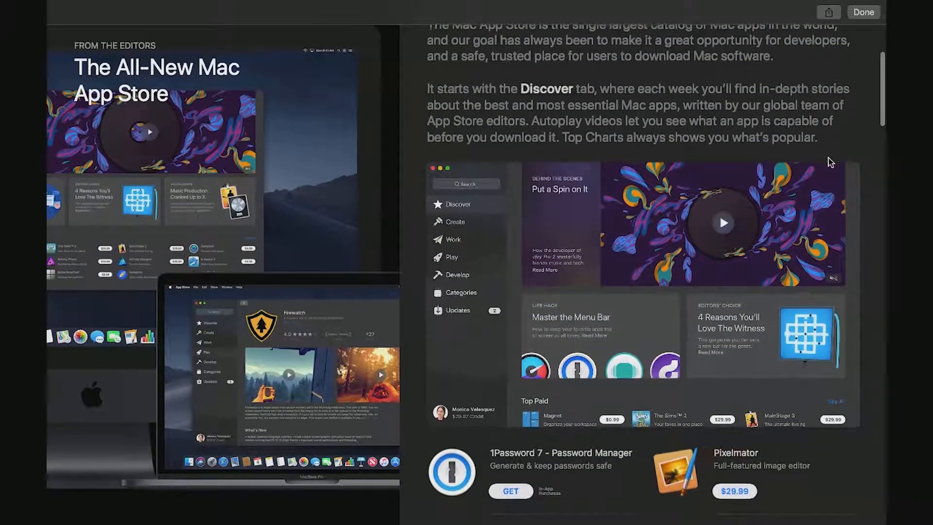
scroll("down", 3)
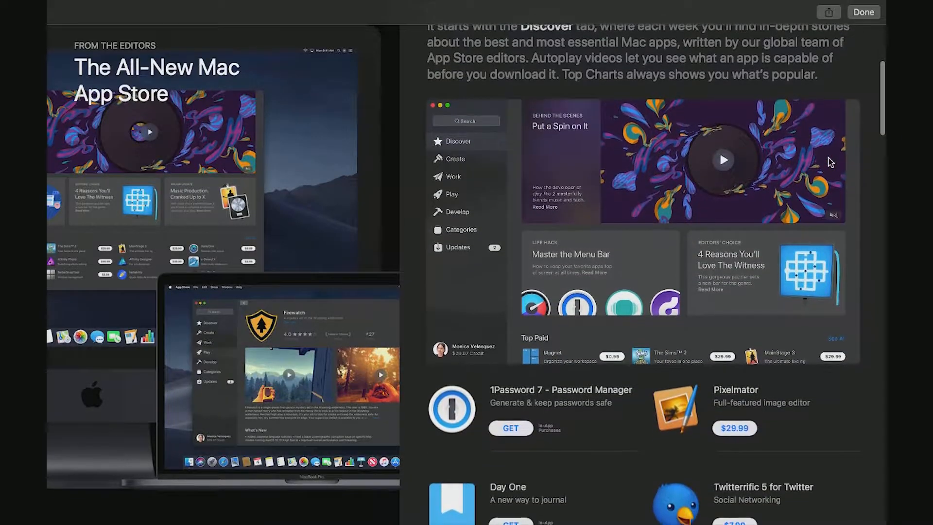
scroll("down", 3)
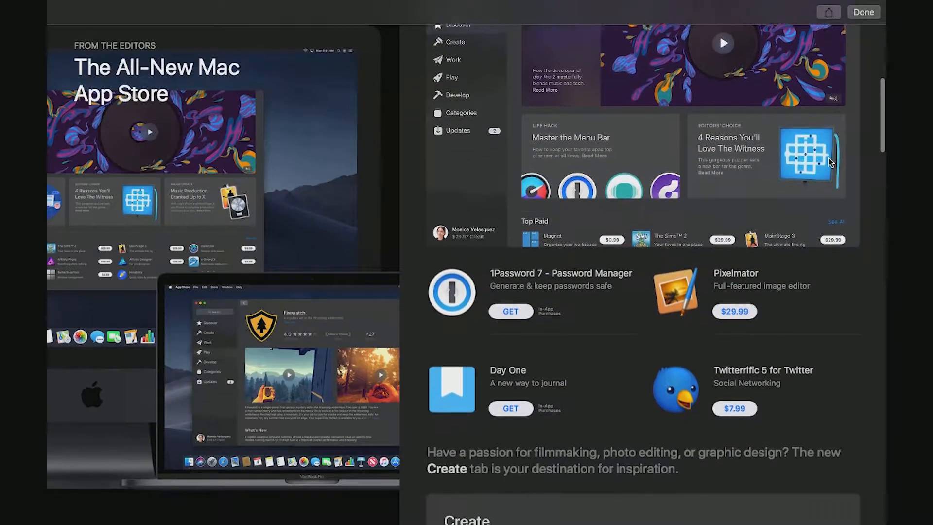
scroll("down", 3)
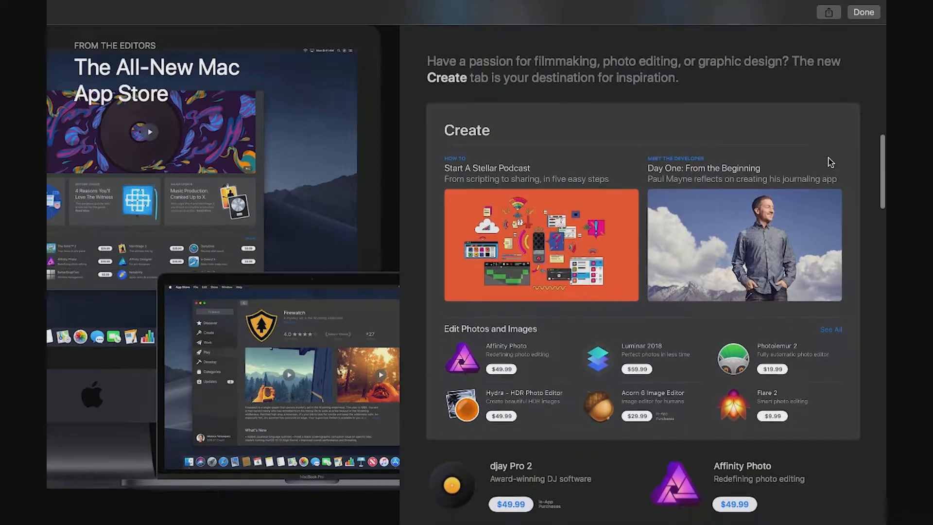
scroll("down", 3)
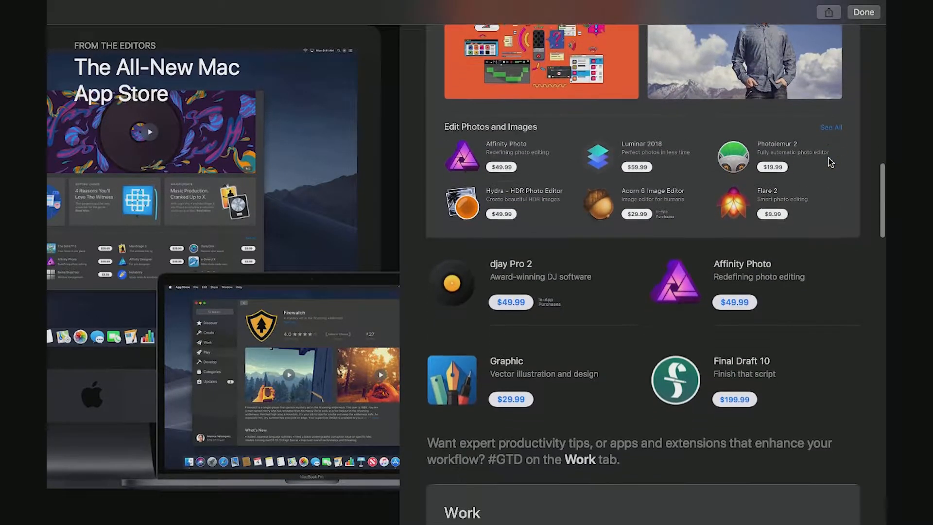
scroll("down", 3)
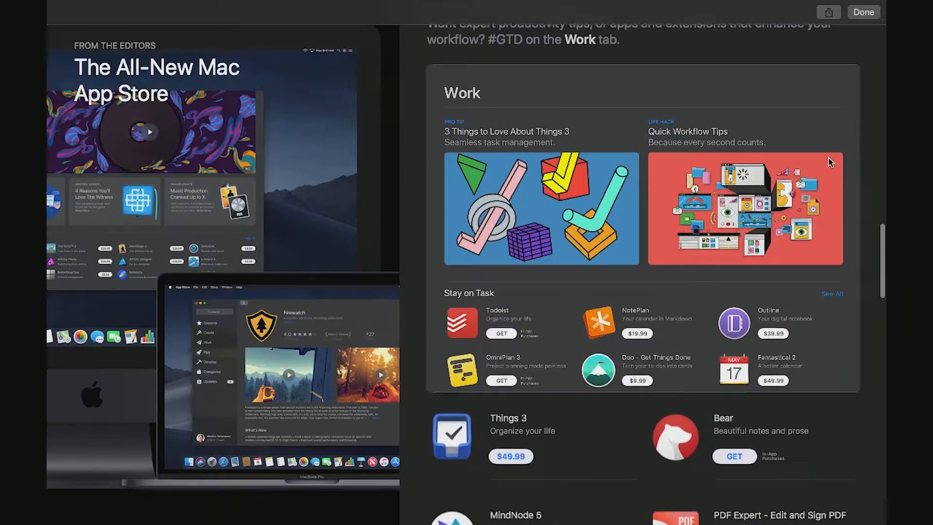
scroll("down", 3)
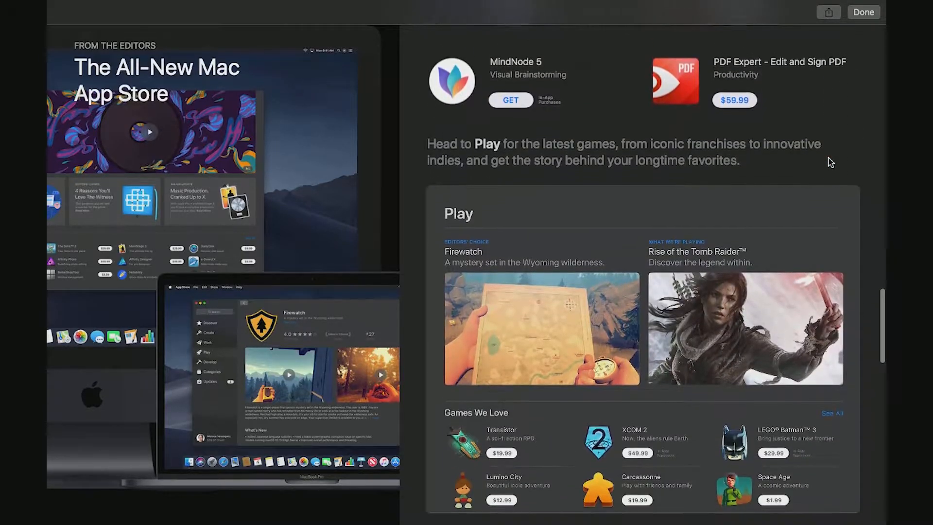
scroll("down", 3)
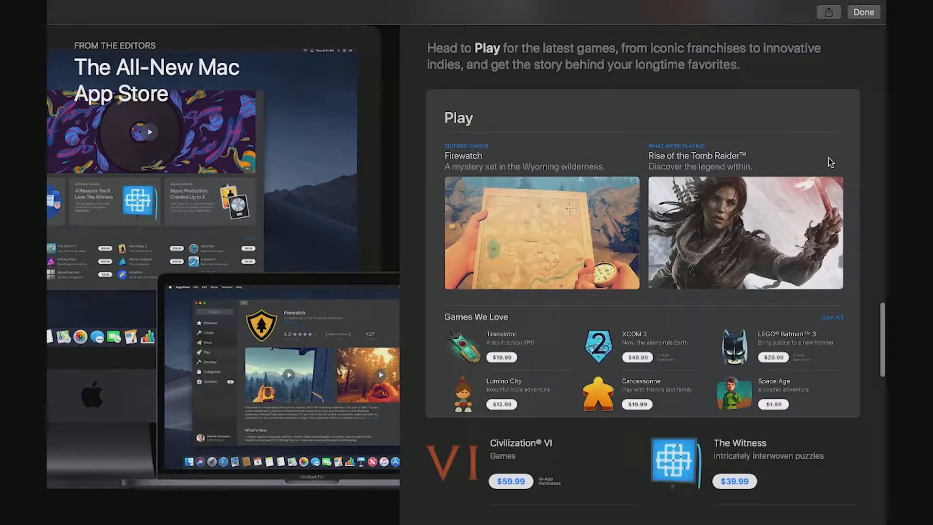
scroll("down", 3)
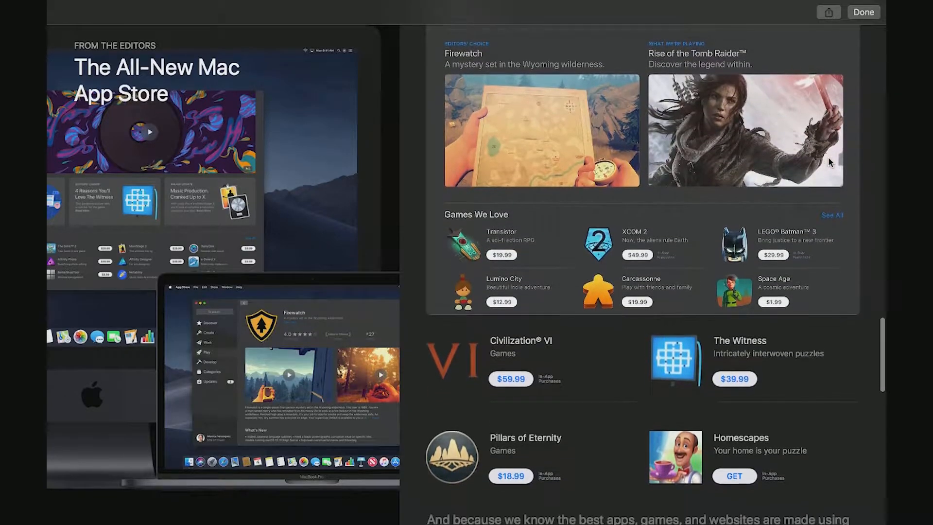
scroll("down", 3)
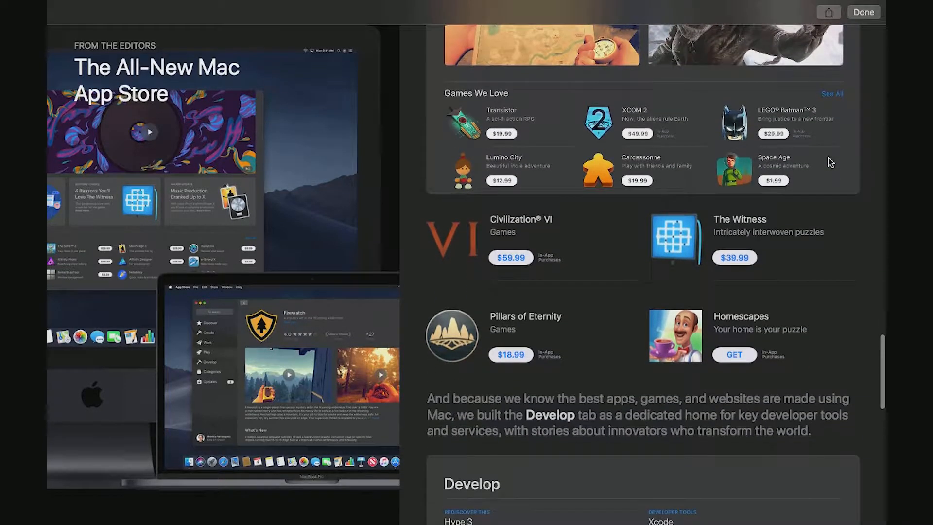
scroll("down", 3)
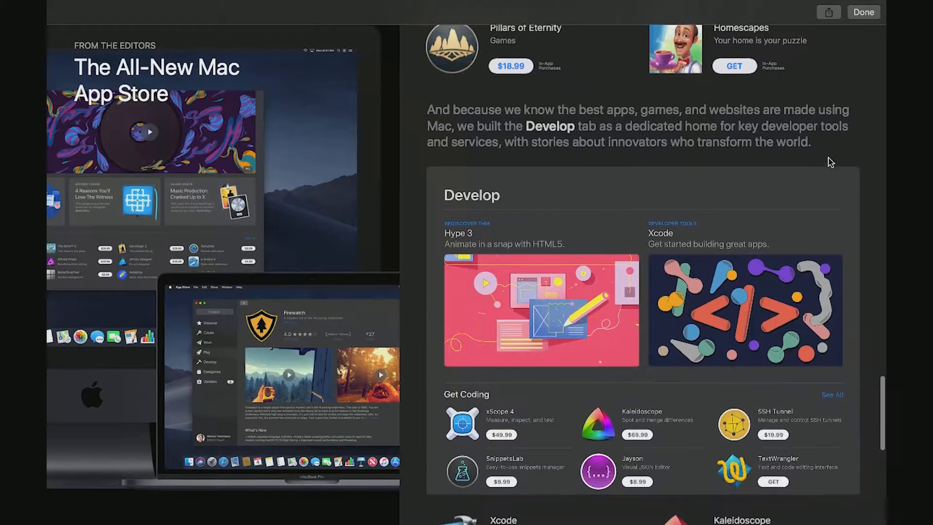
scroll("down", 3)
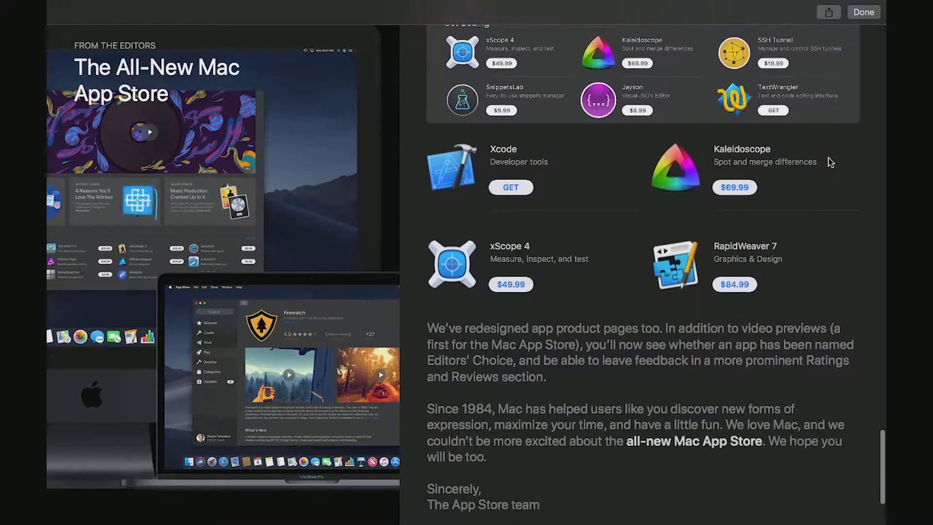
scroll("down", 3)
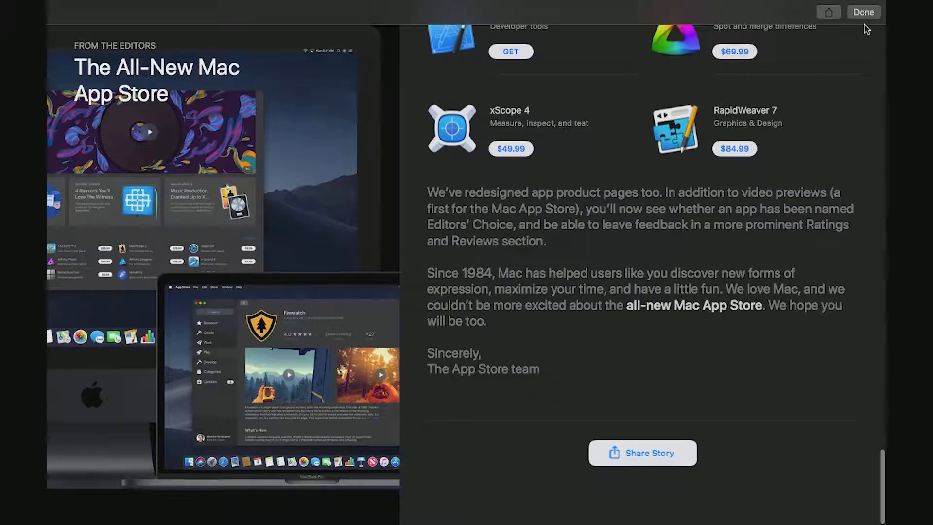
left_click(862, 12)
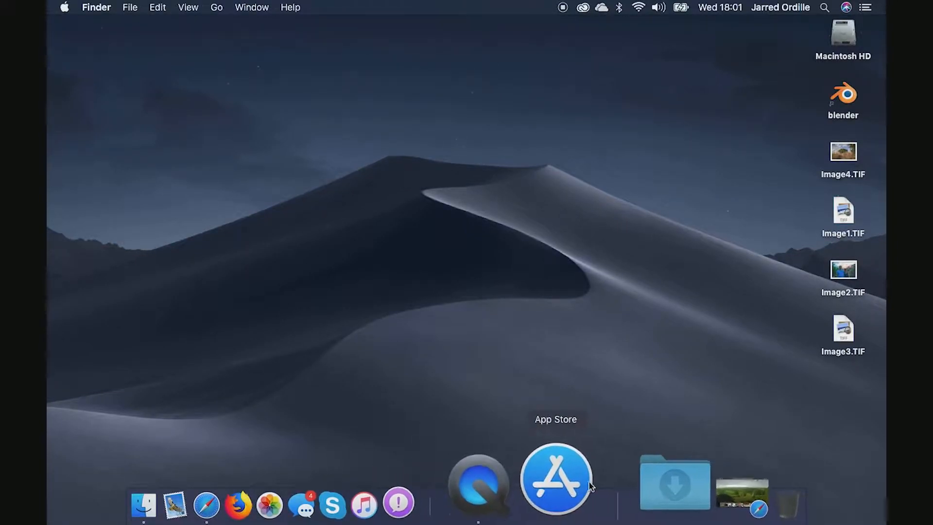
- Remove the App Store icon from the Dock via Options > Remove from Dock
right_click(555, 478)
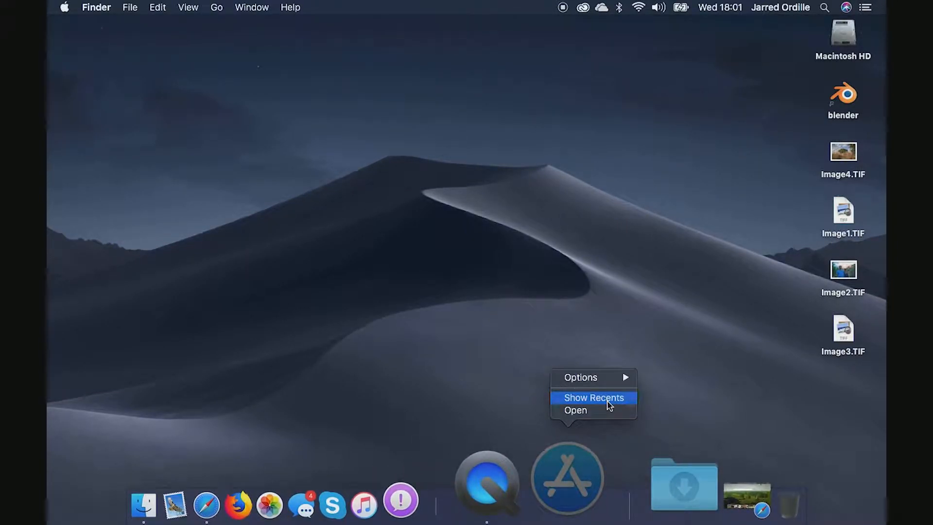
left_click(575, 410)
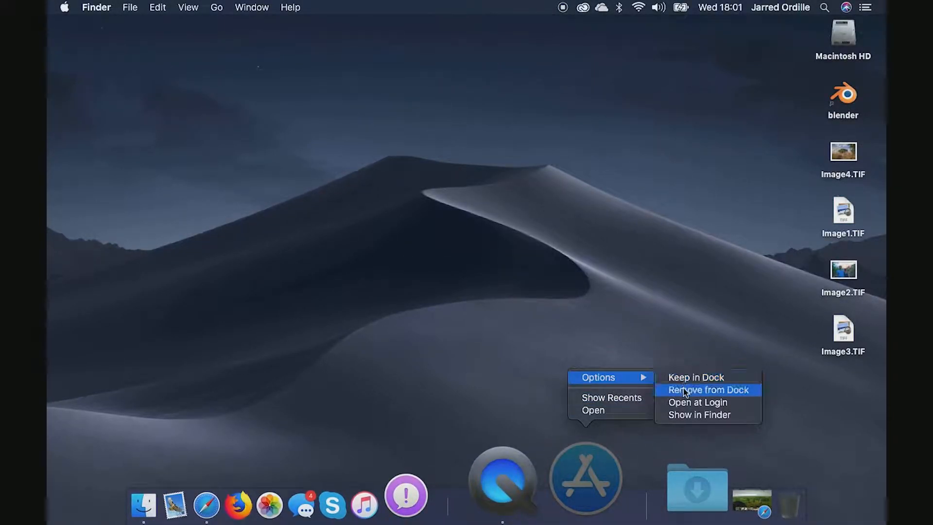
left_click(707, 390)
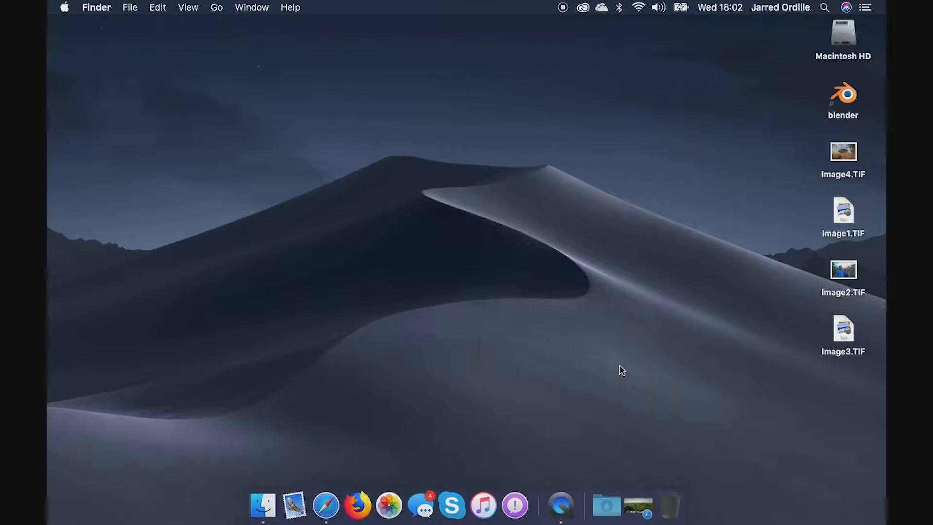
mouse_move(554, 260)
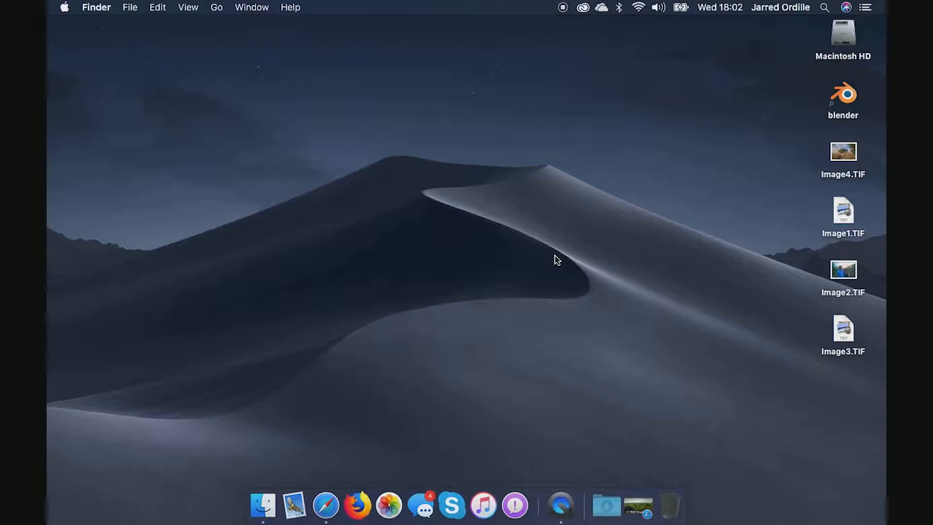
mouse_move(630, 489)
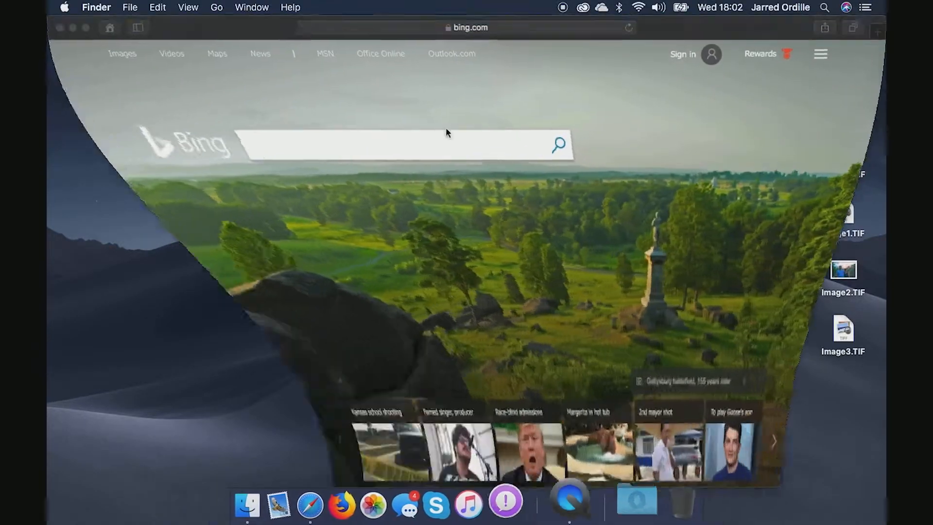
- Enter 'mac' to load osxdaily.com's Mojave compatible Macs article and scroll to the supported Macs list
type("mac")
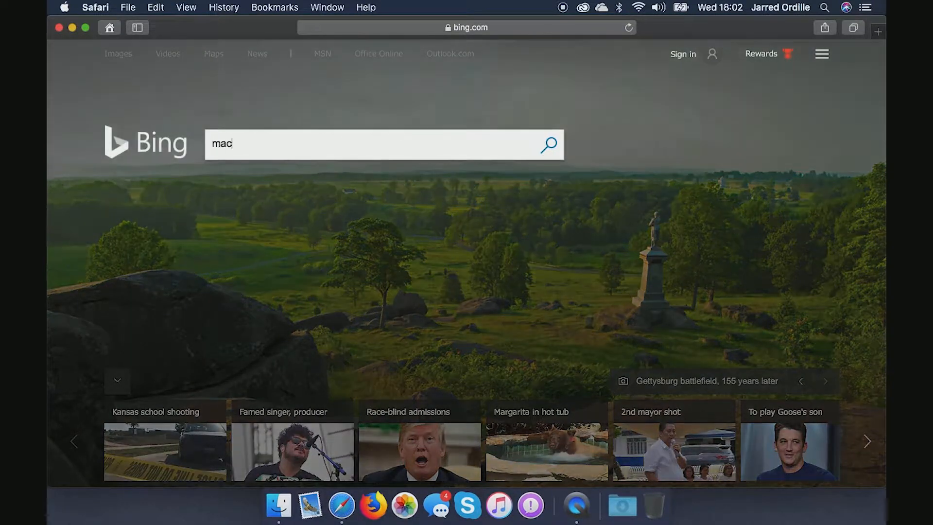
key("Return")
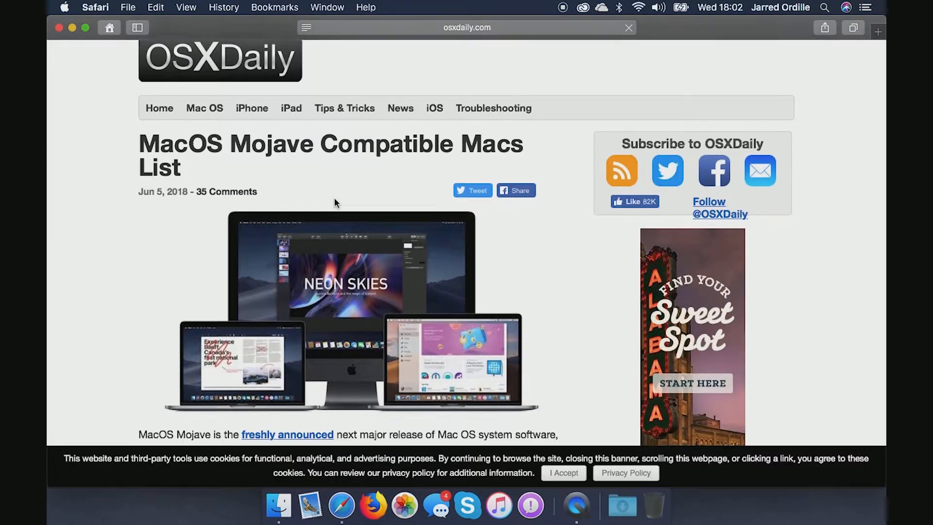
scroll("down", 3)
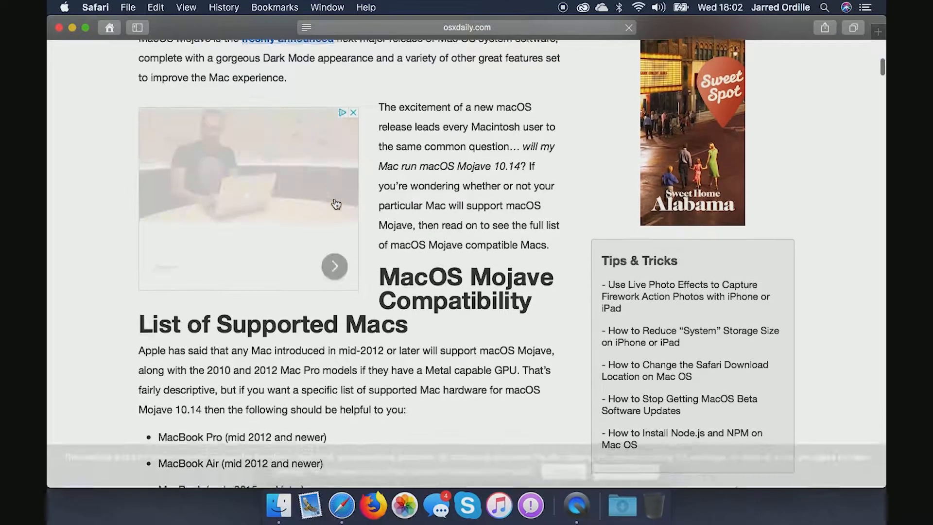
scroll("down", 3)
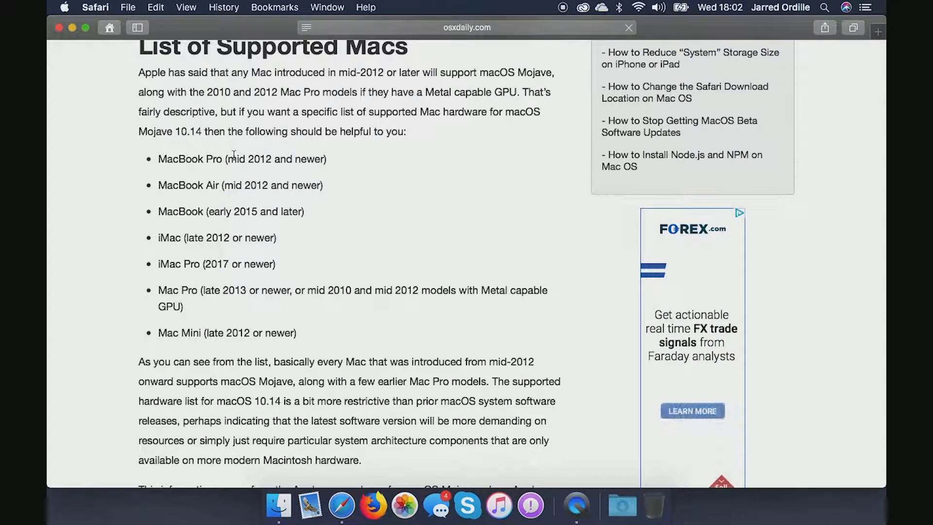
mouse_move(556, 160)
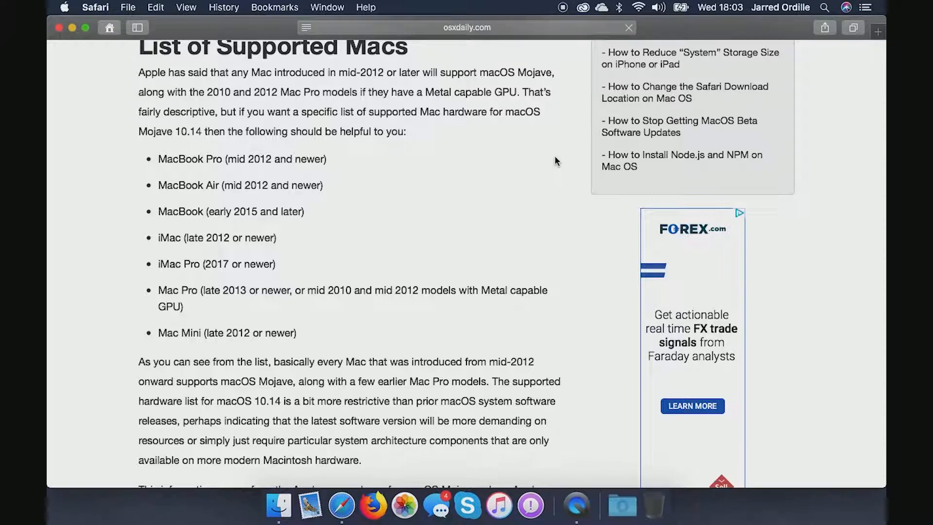
mouse_move(271, 124)
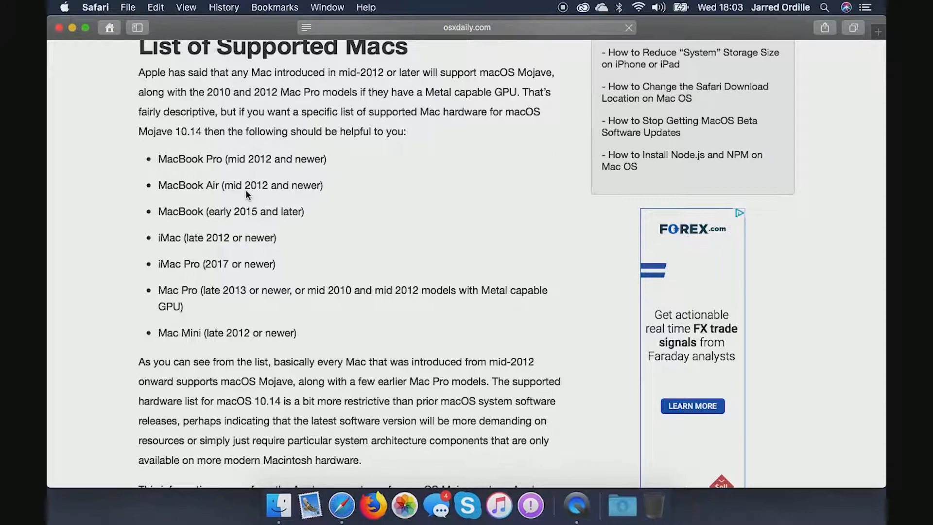
mouse_move(318, 206)
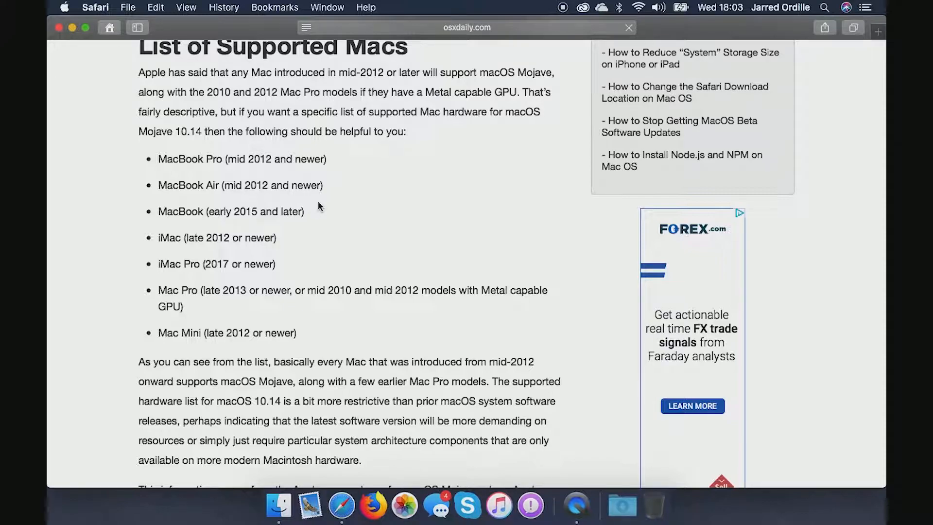
mouse_move(326, 228)
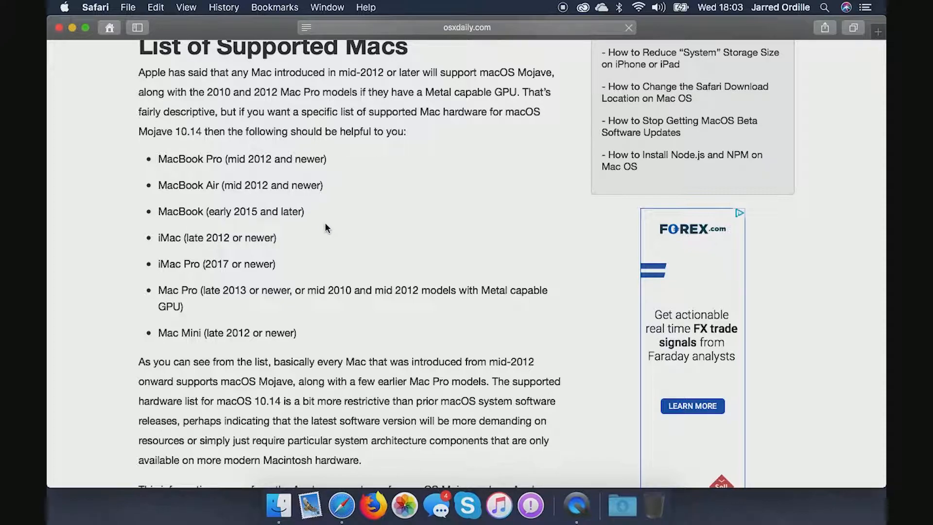
mouse_move(189, 215)
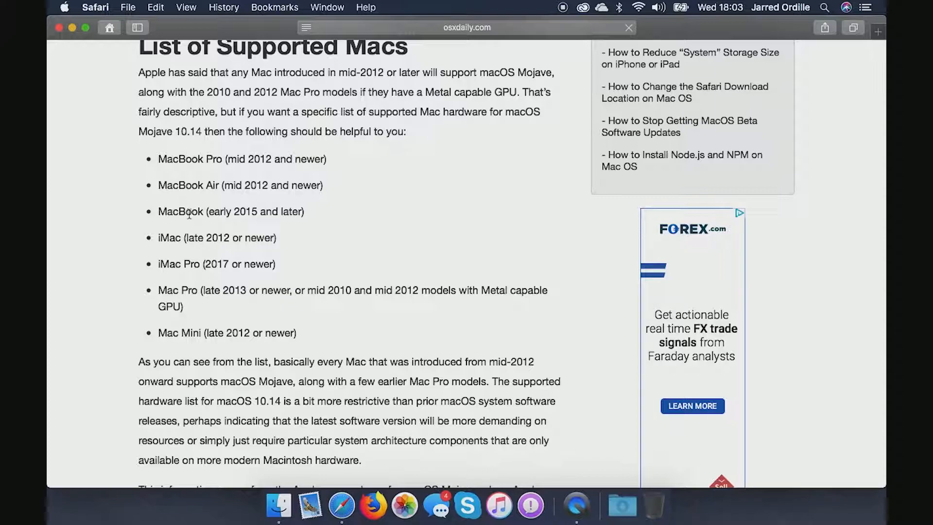
mouse_move(316, 222)
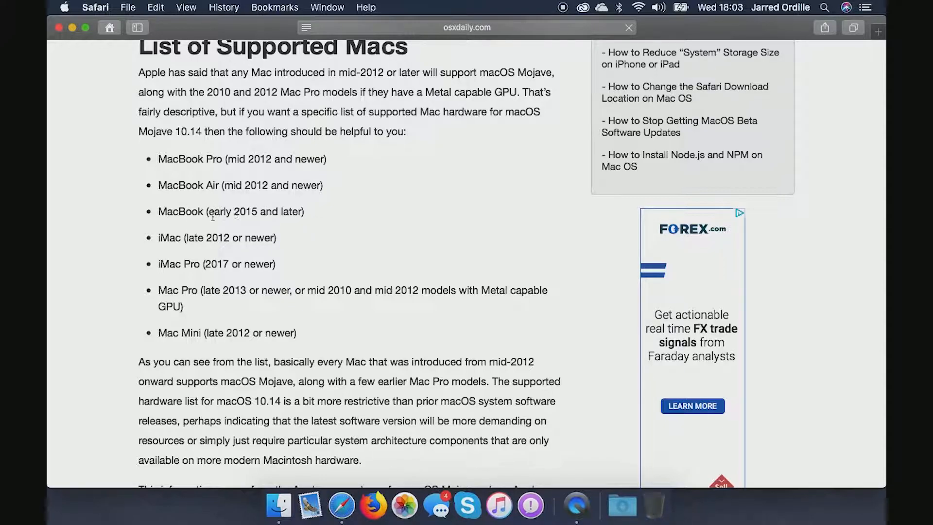
mouse_move(248, 239)
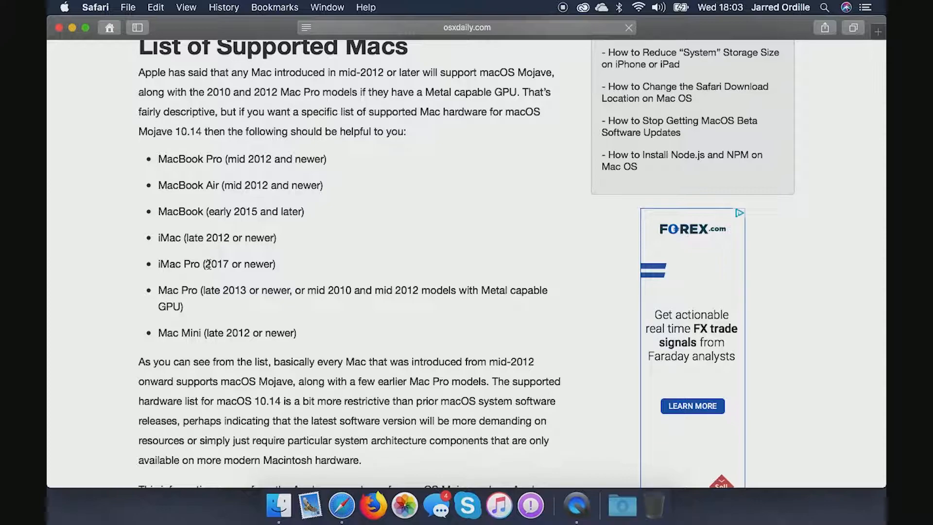
mouse_move(230, 301)
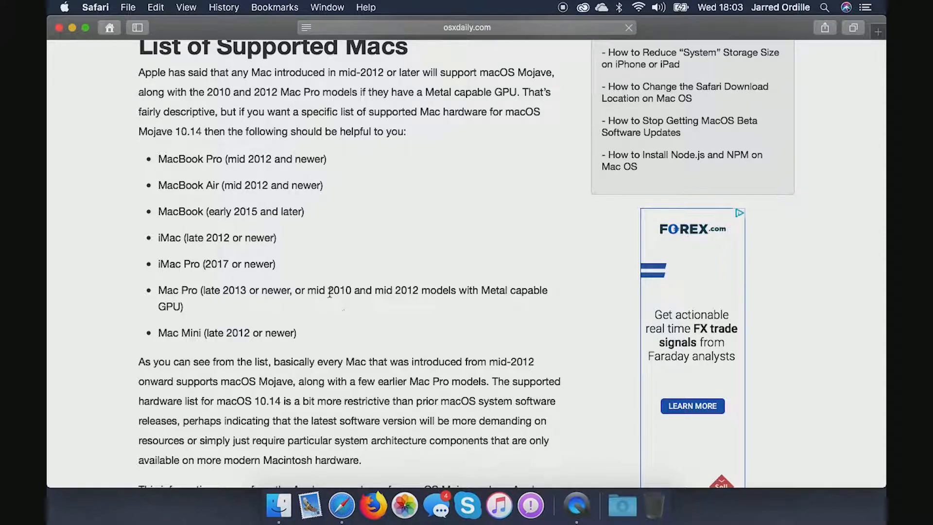
mouse_move(416, 295)
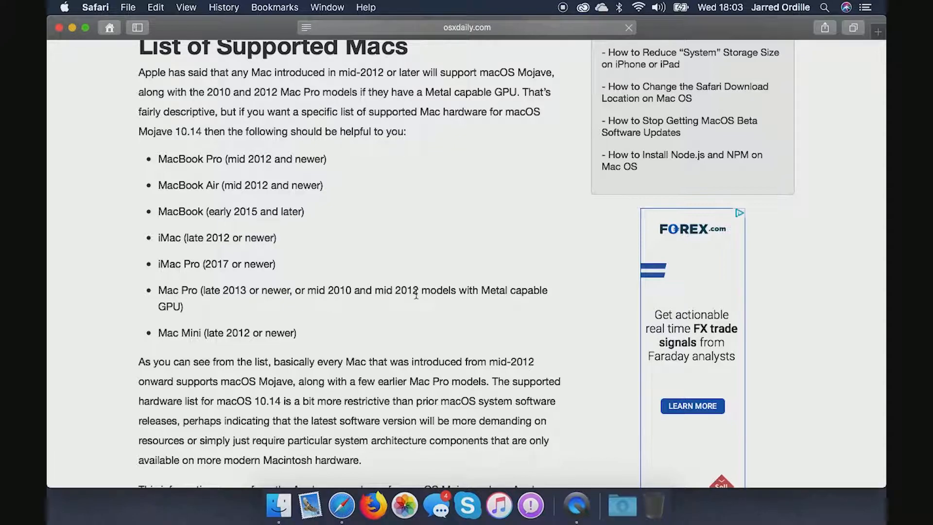
mouse_move(274, 332)
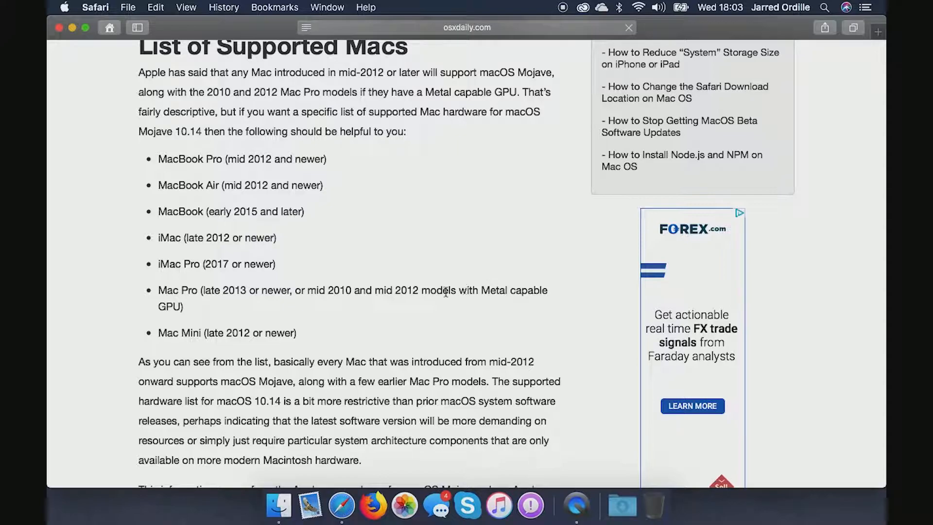
mouse_move(484, 287)
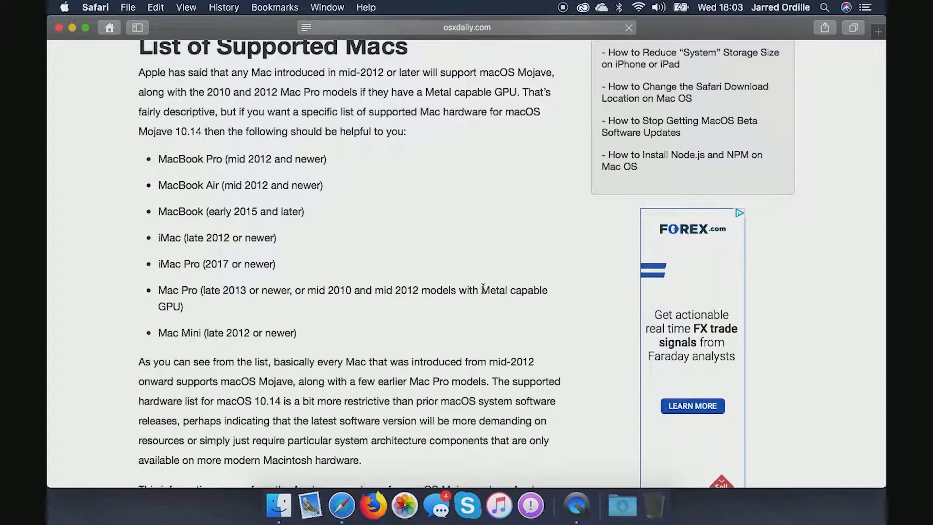
mouse_move(385, 346)
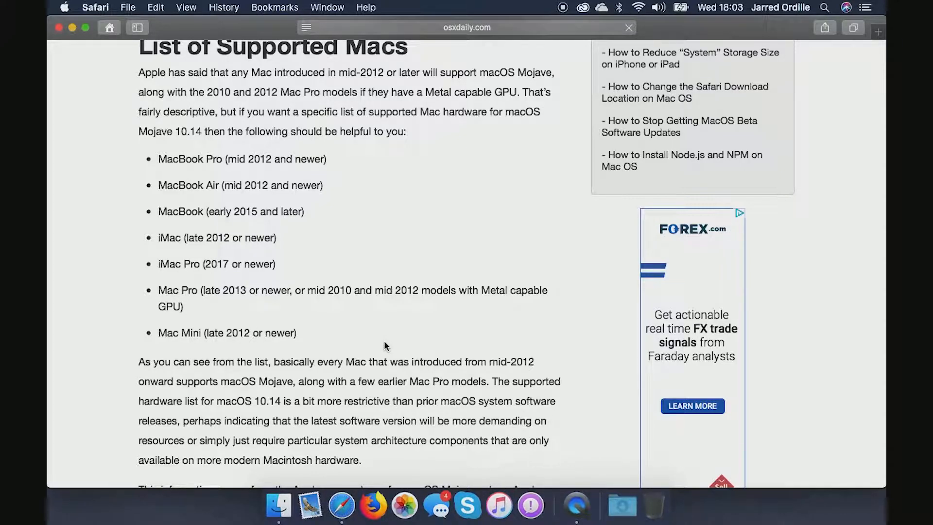
scroll("down", 3)
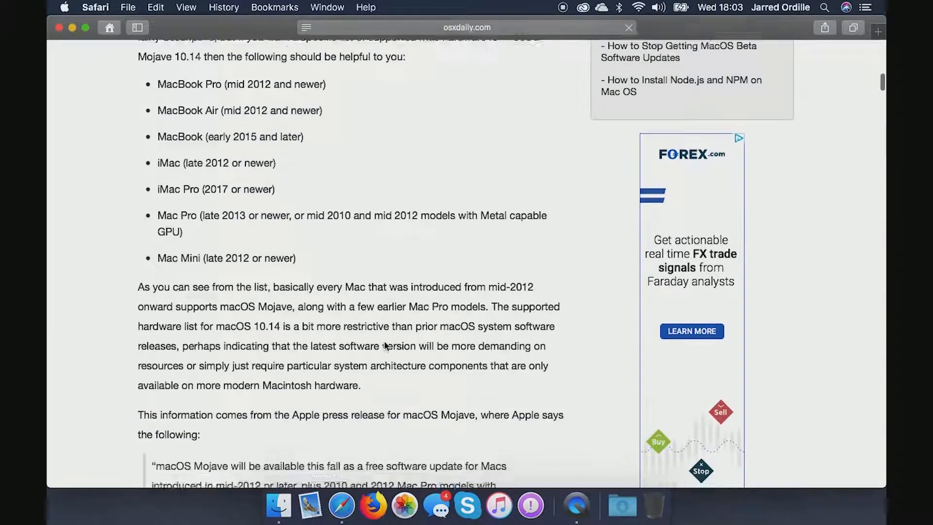
scroll("down", 3)
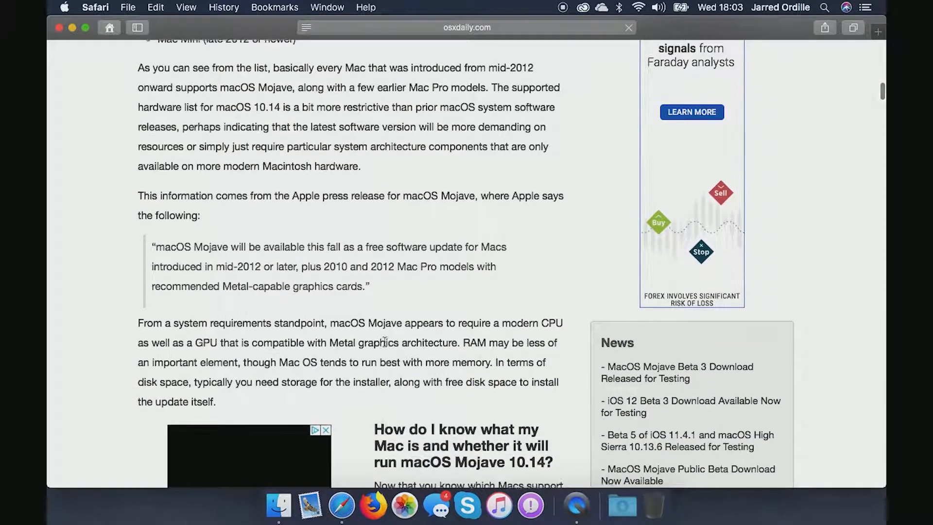
scroll("up", 3)
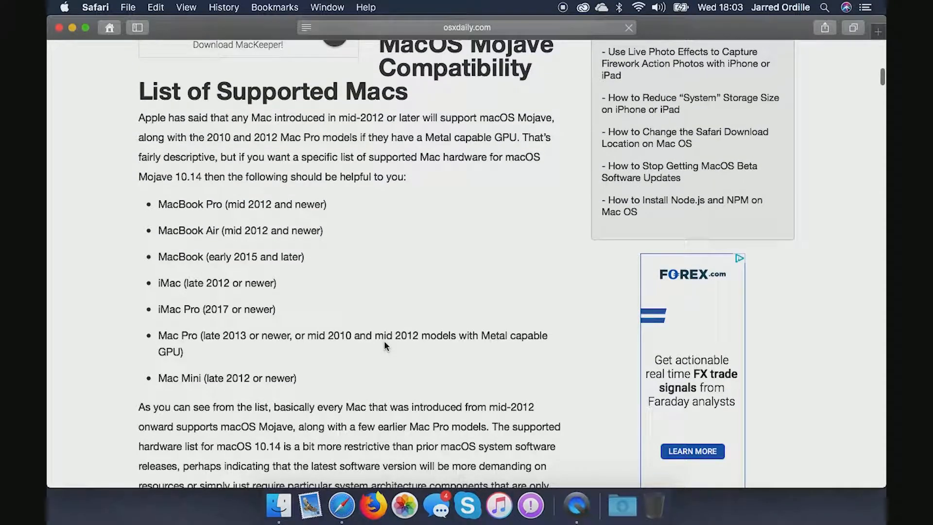
scroll("up", 3)
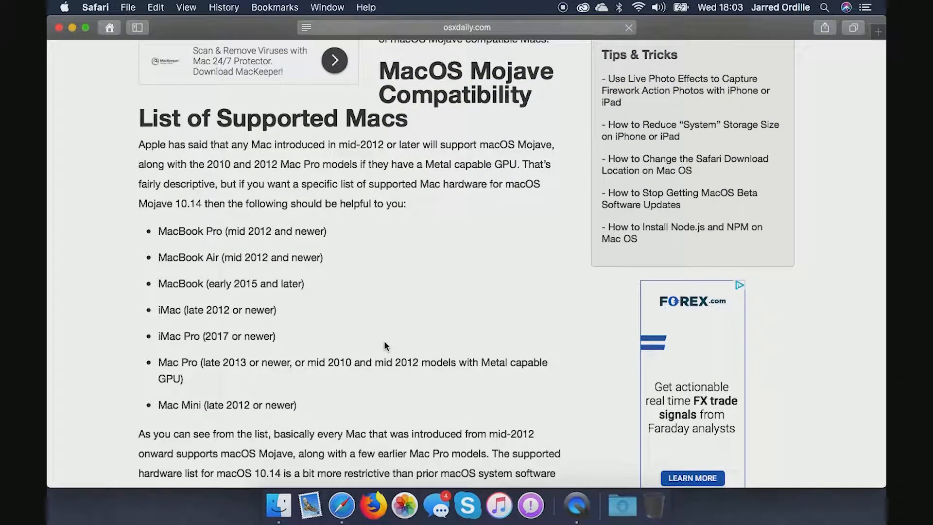